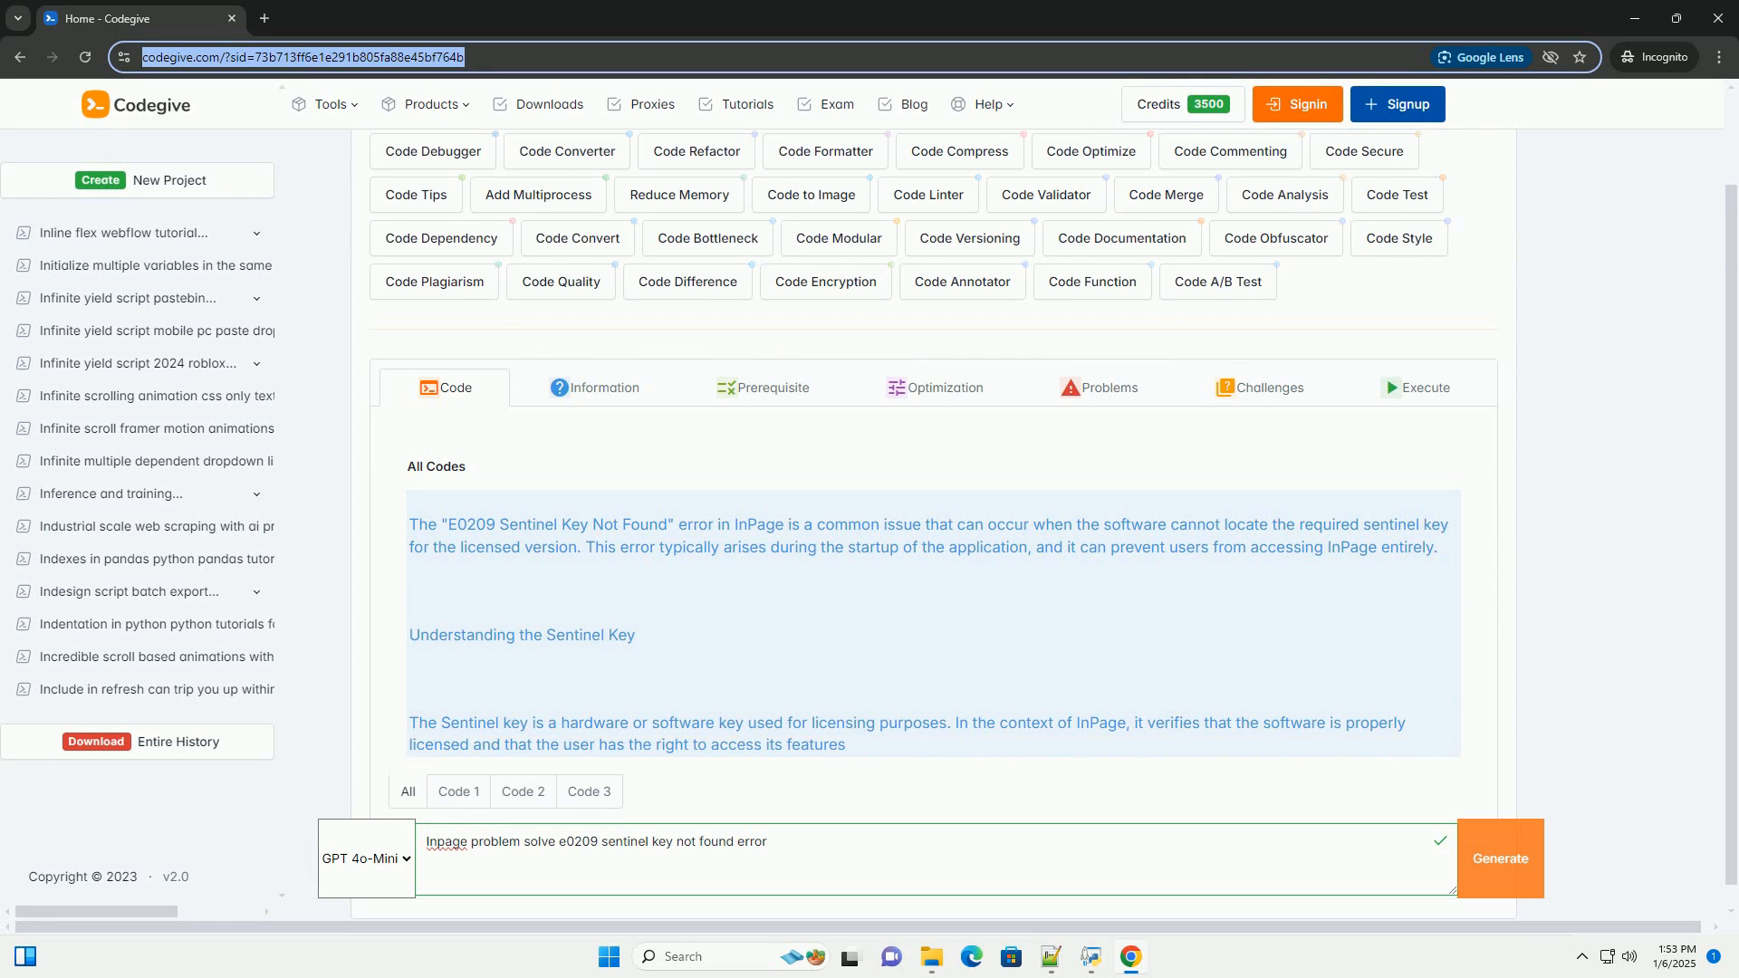
scroll("down", 3)
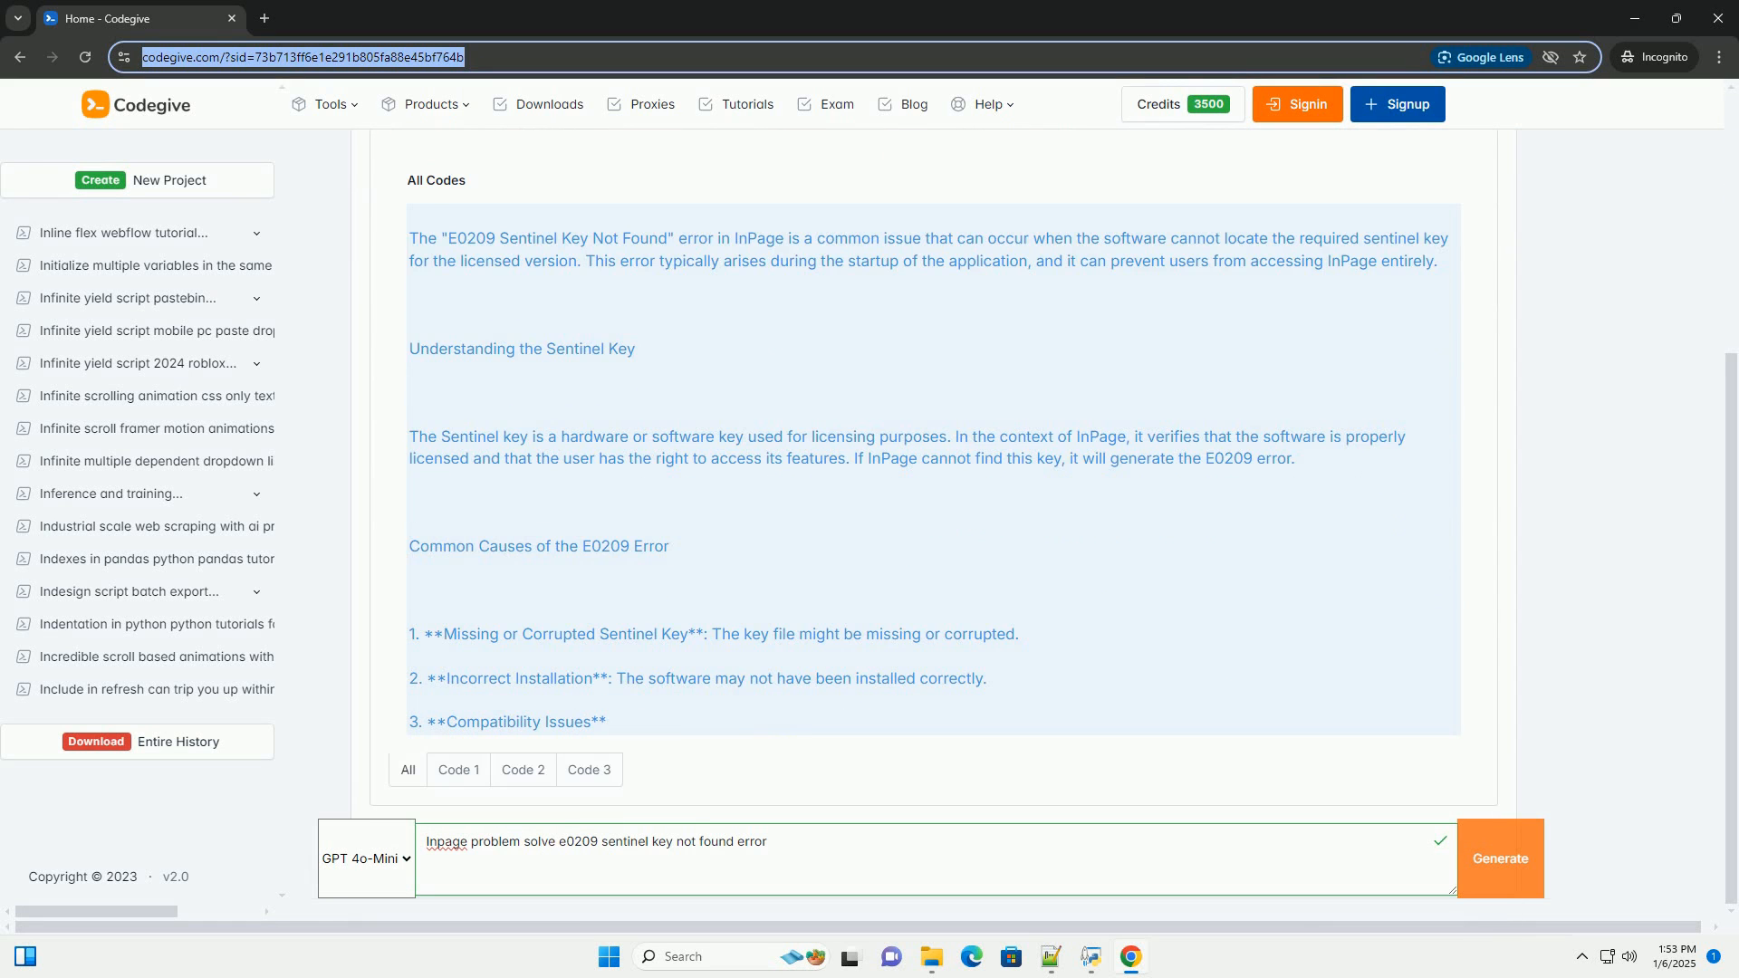
scroll("up", 3)
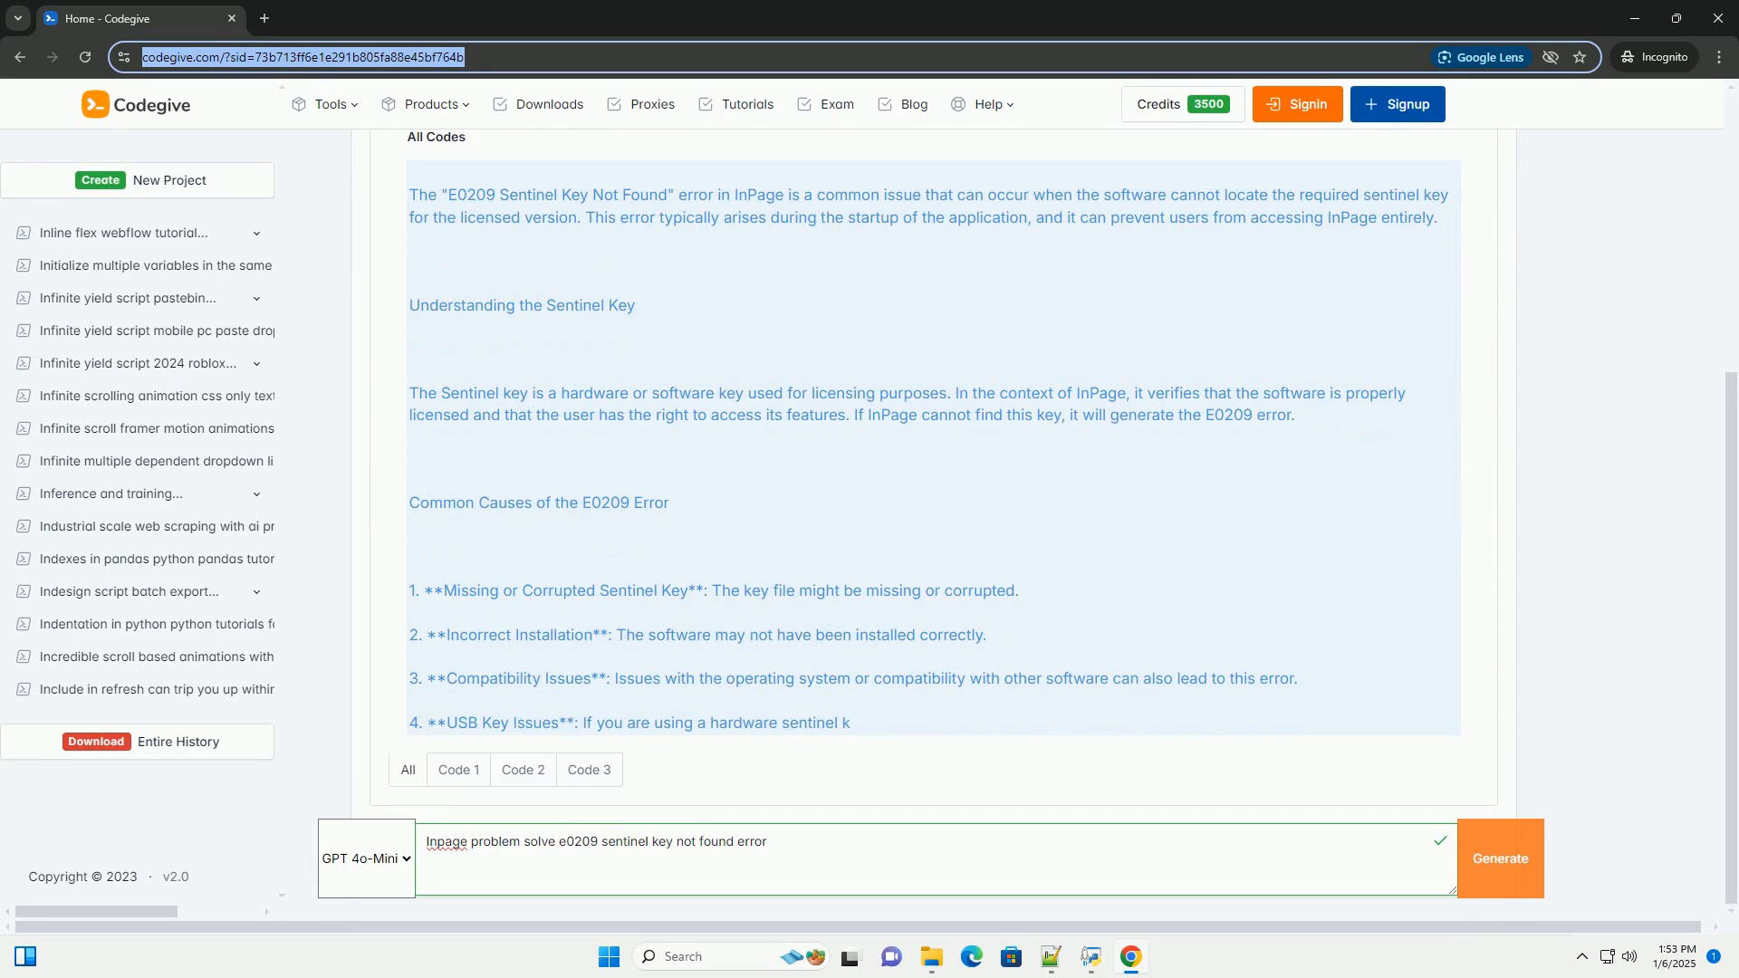
scroll("down", 3)
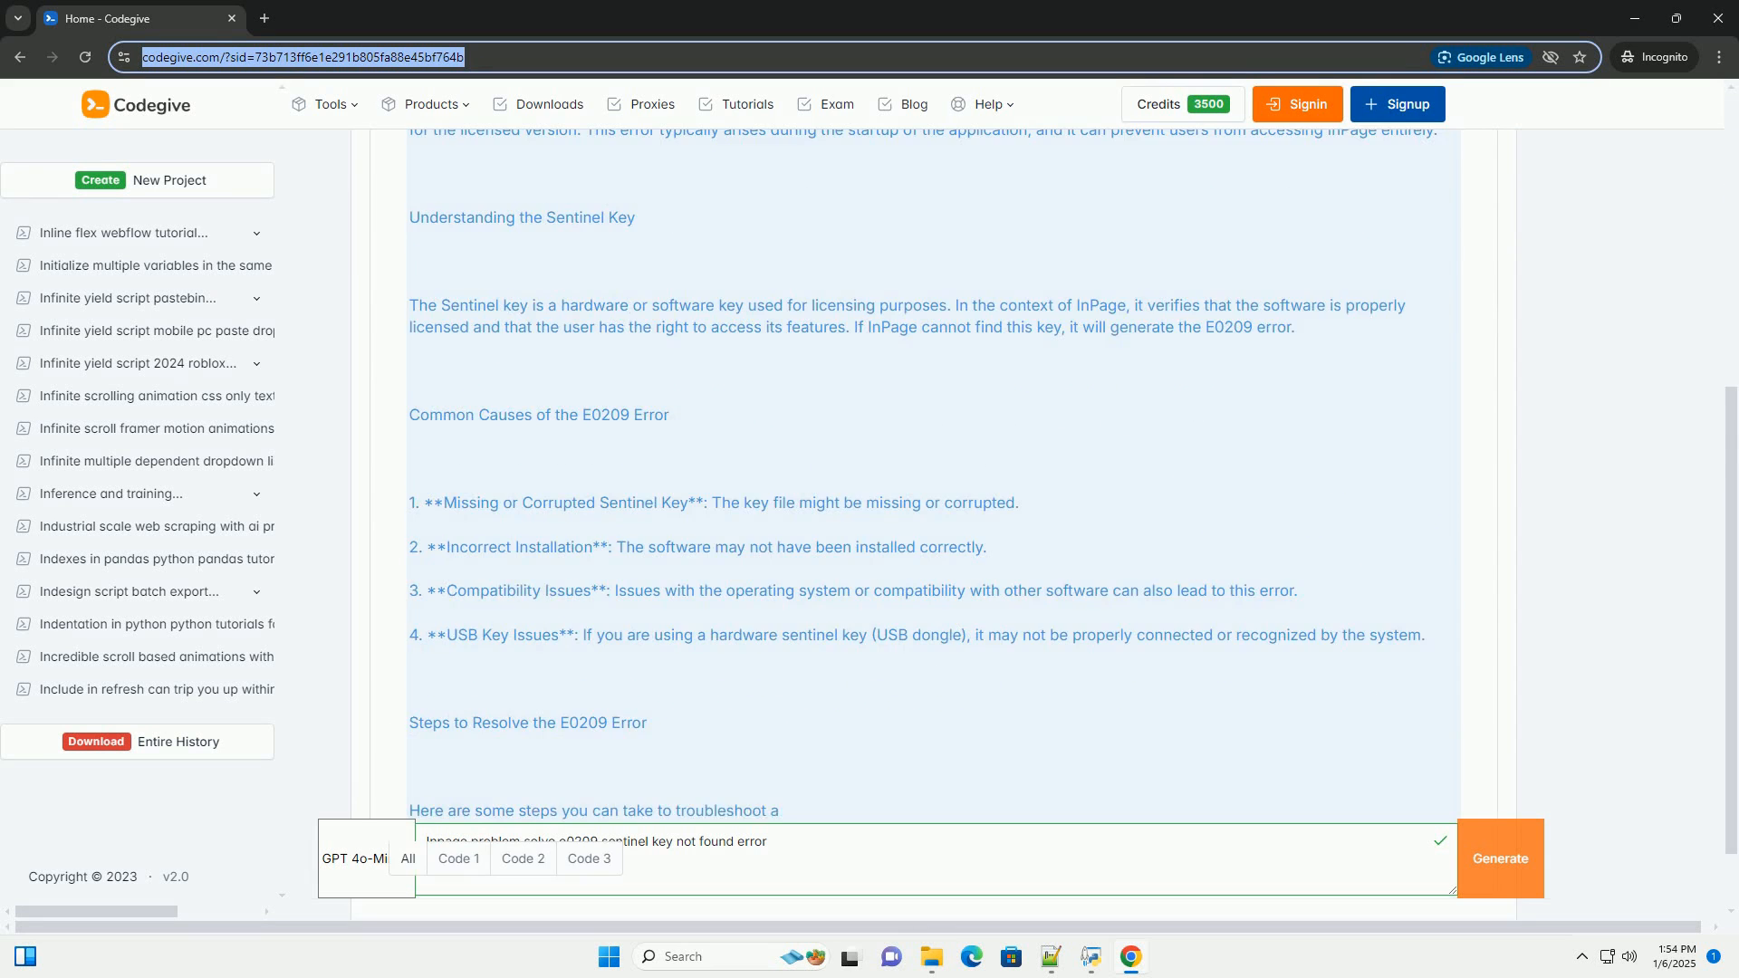
scroll("down", 3)
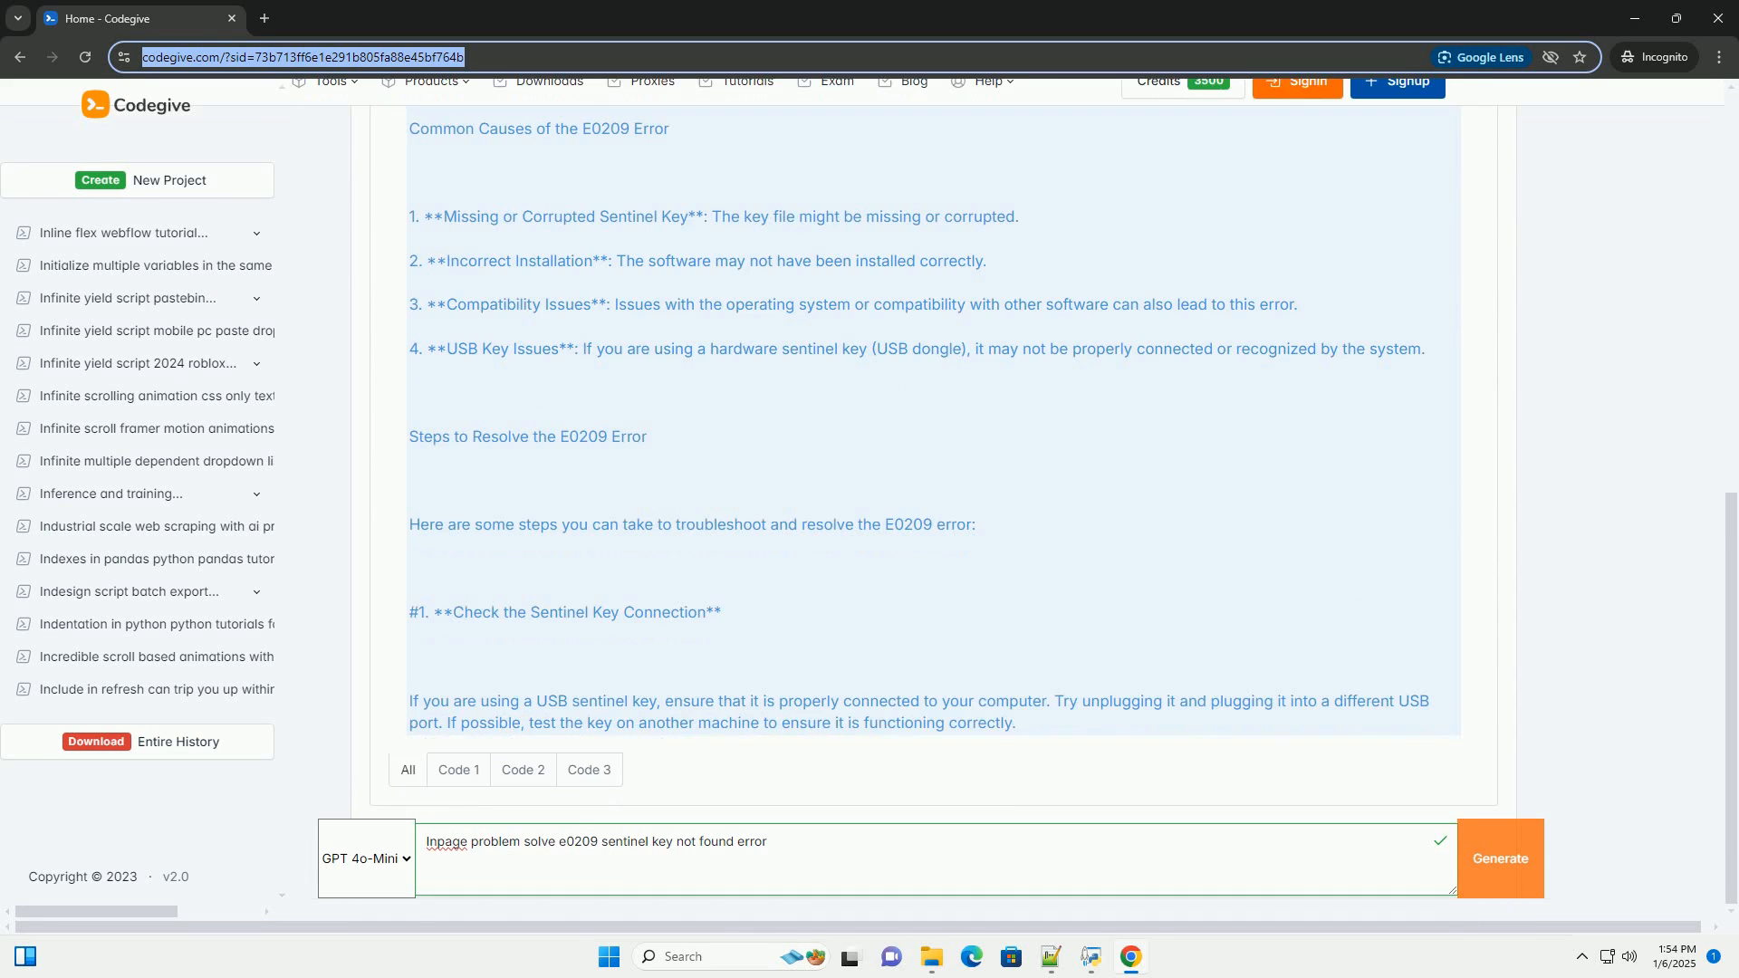
scroll("down", 3)
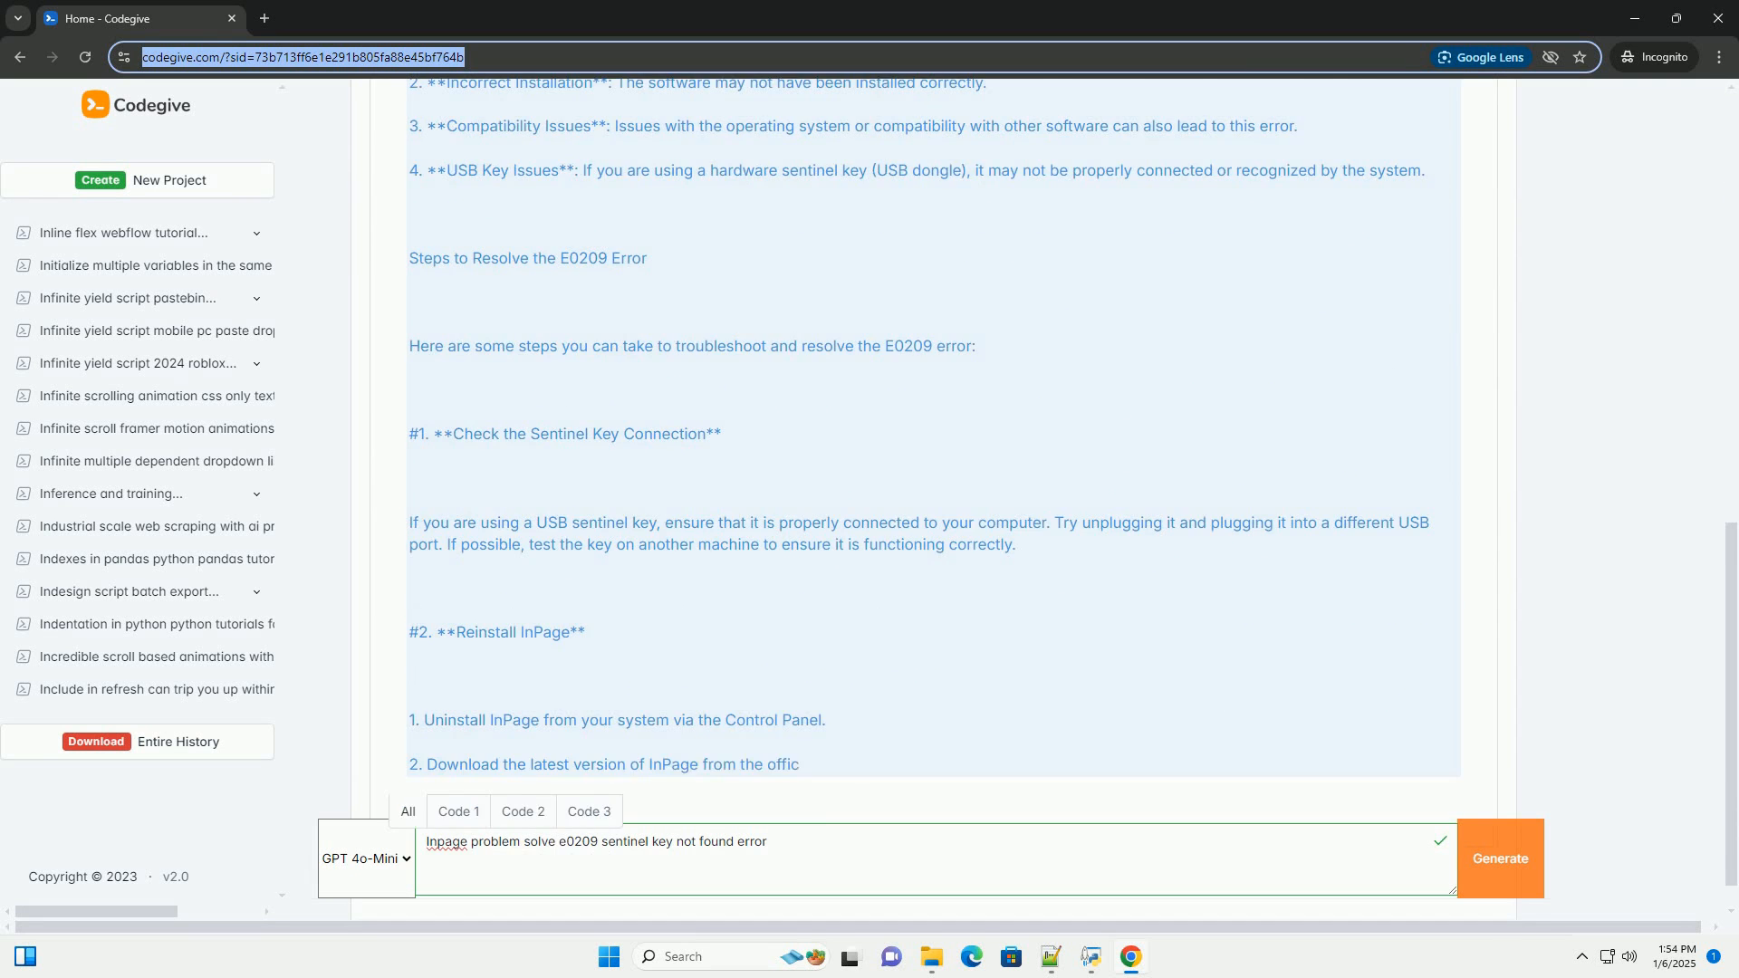
scroll("down", 3)
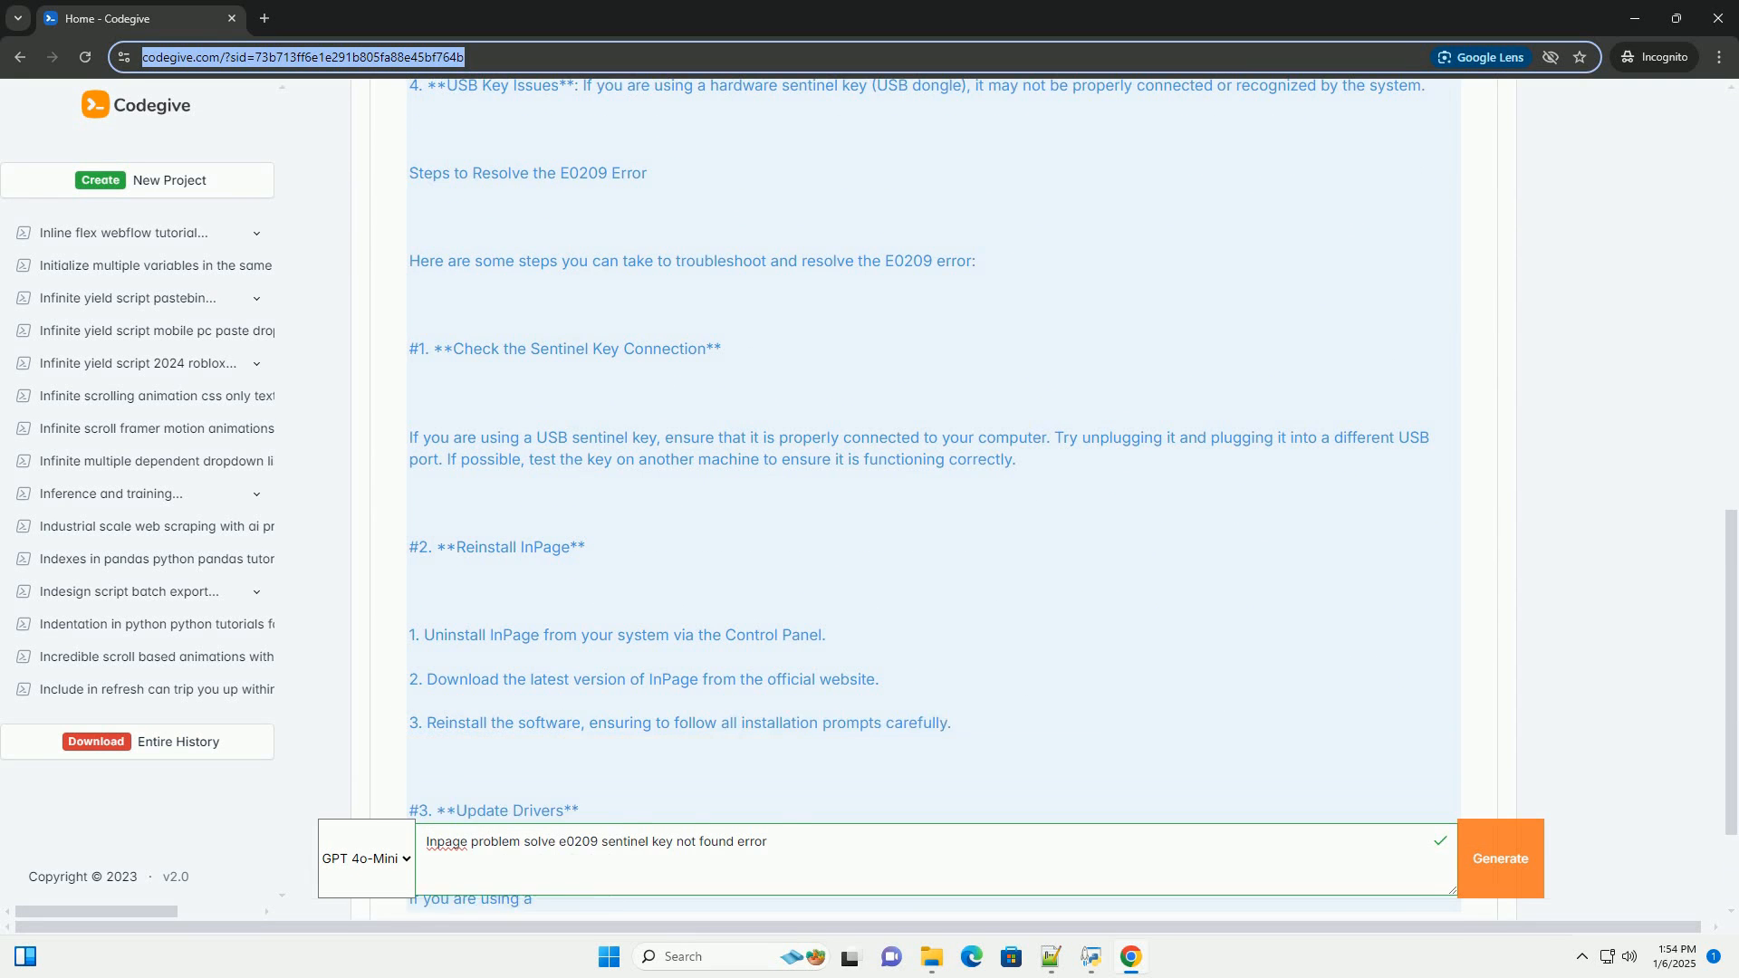
scroll("down", 3)
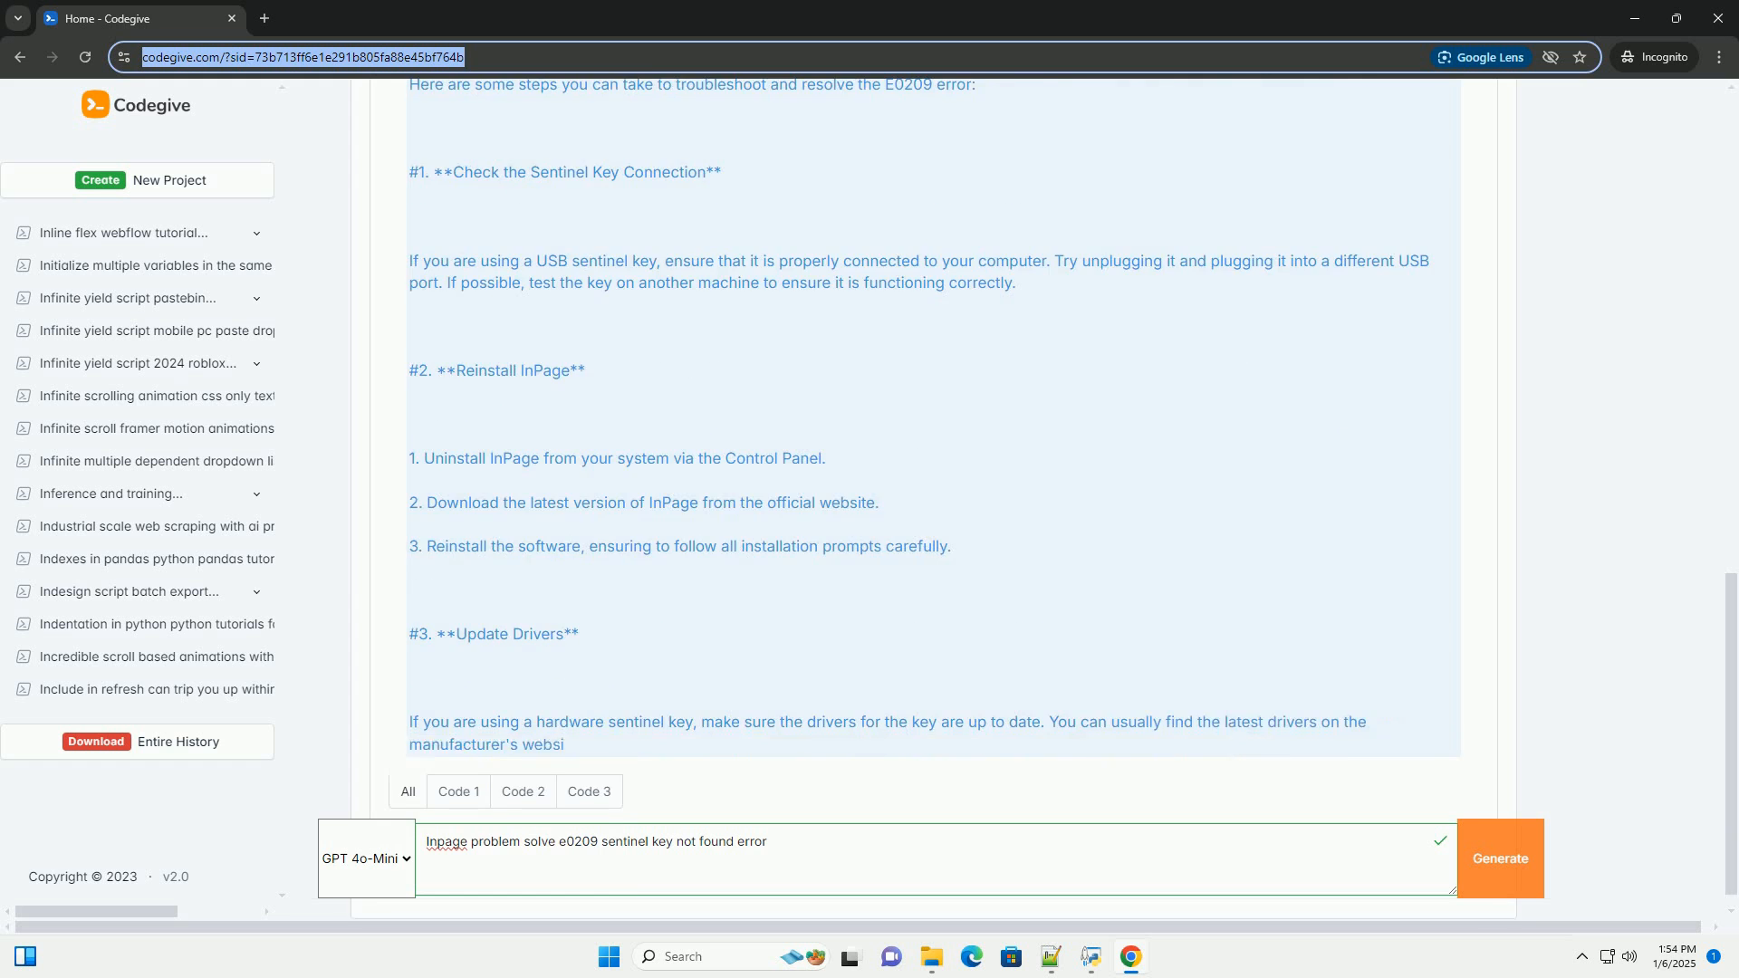
scroll("down", 3)
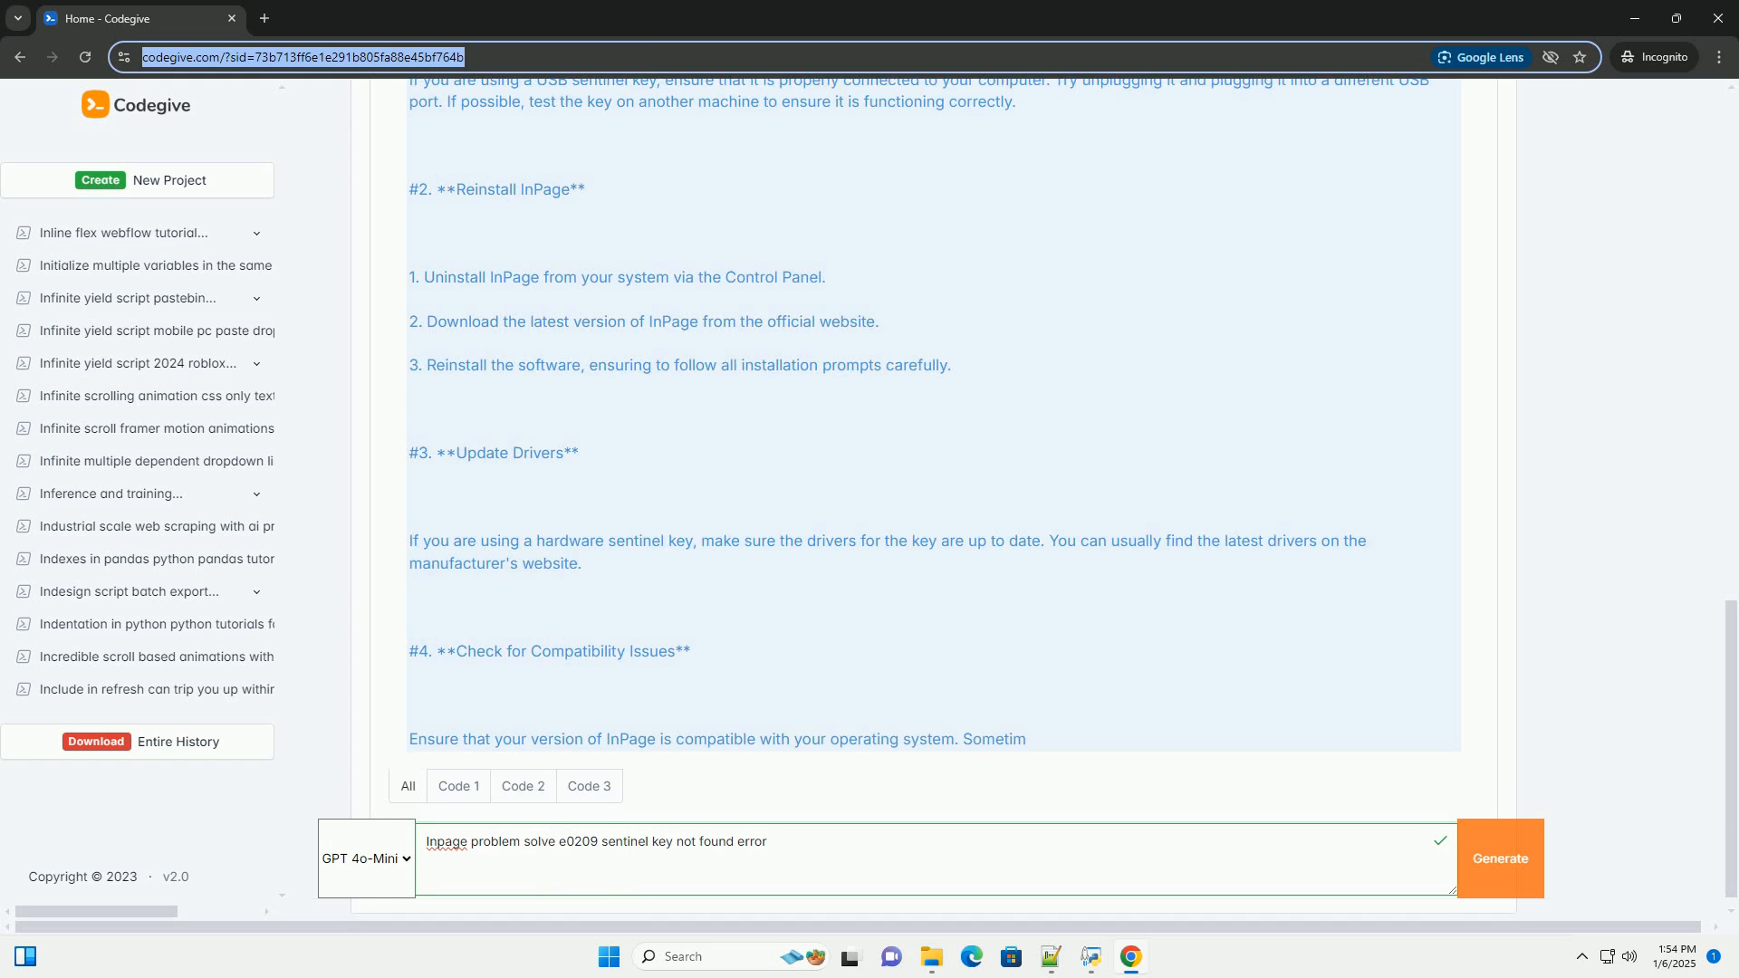
scroll("down", 3)
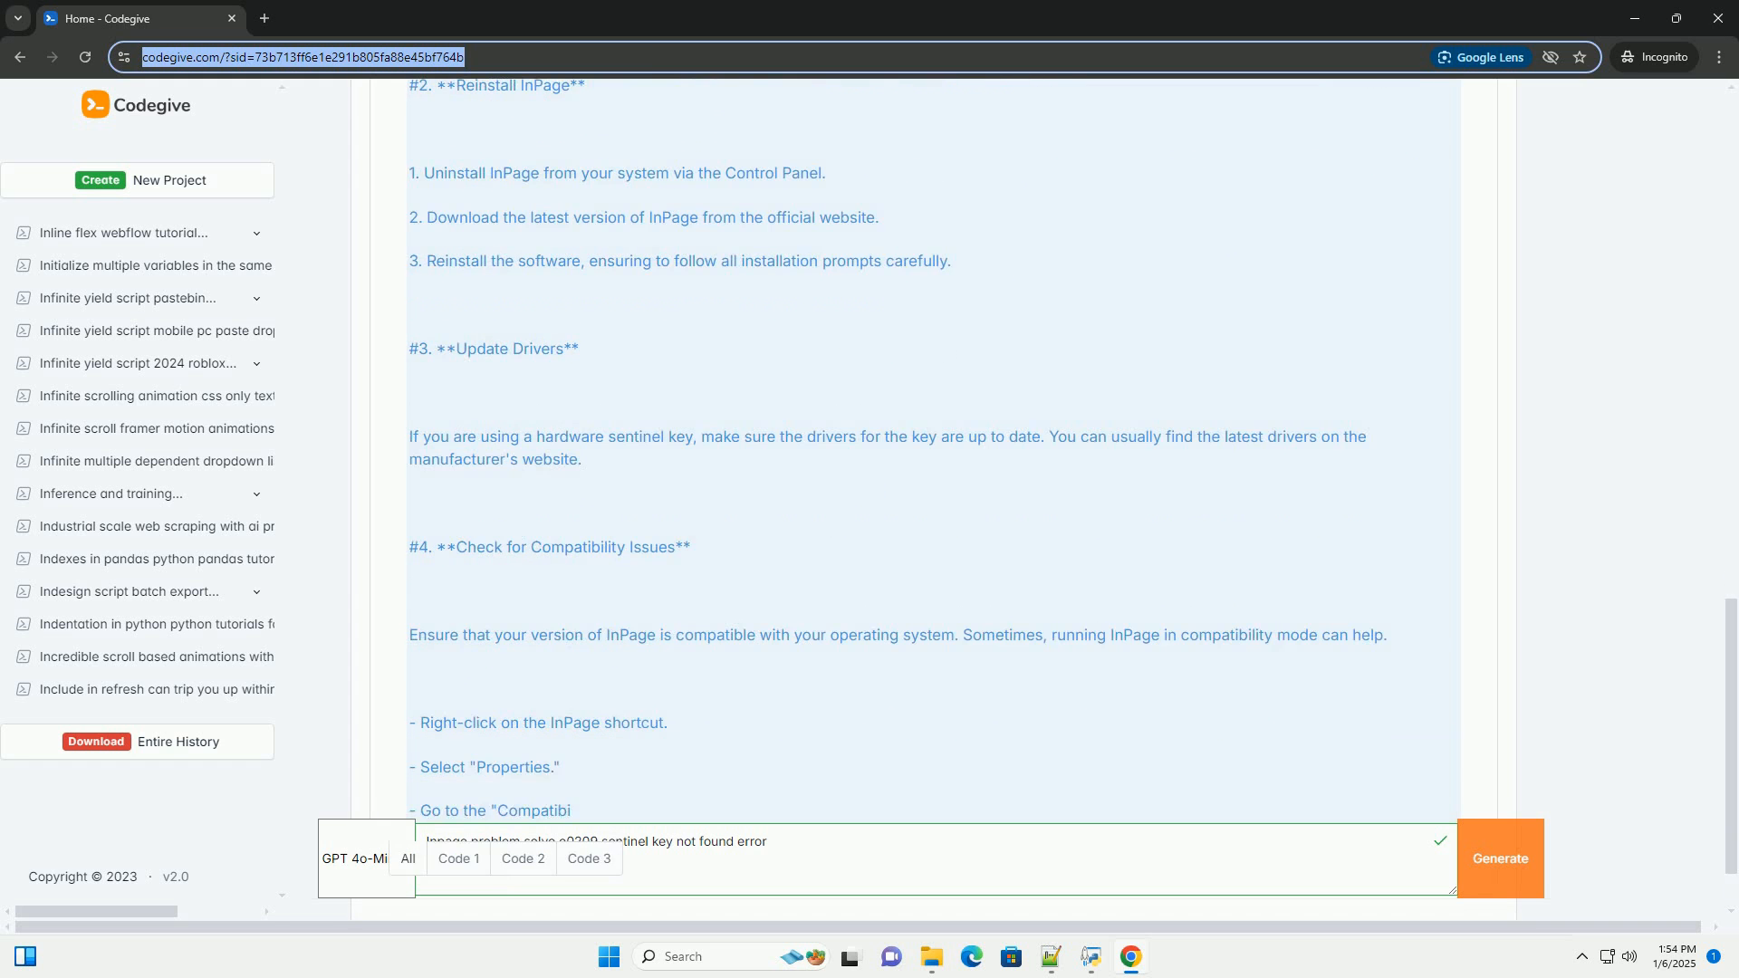
scroll("down", 3)
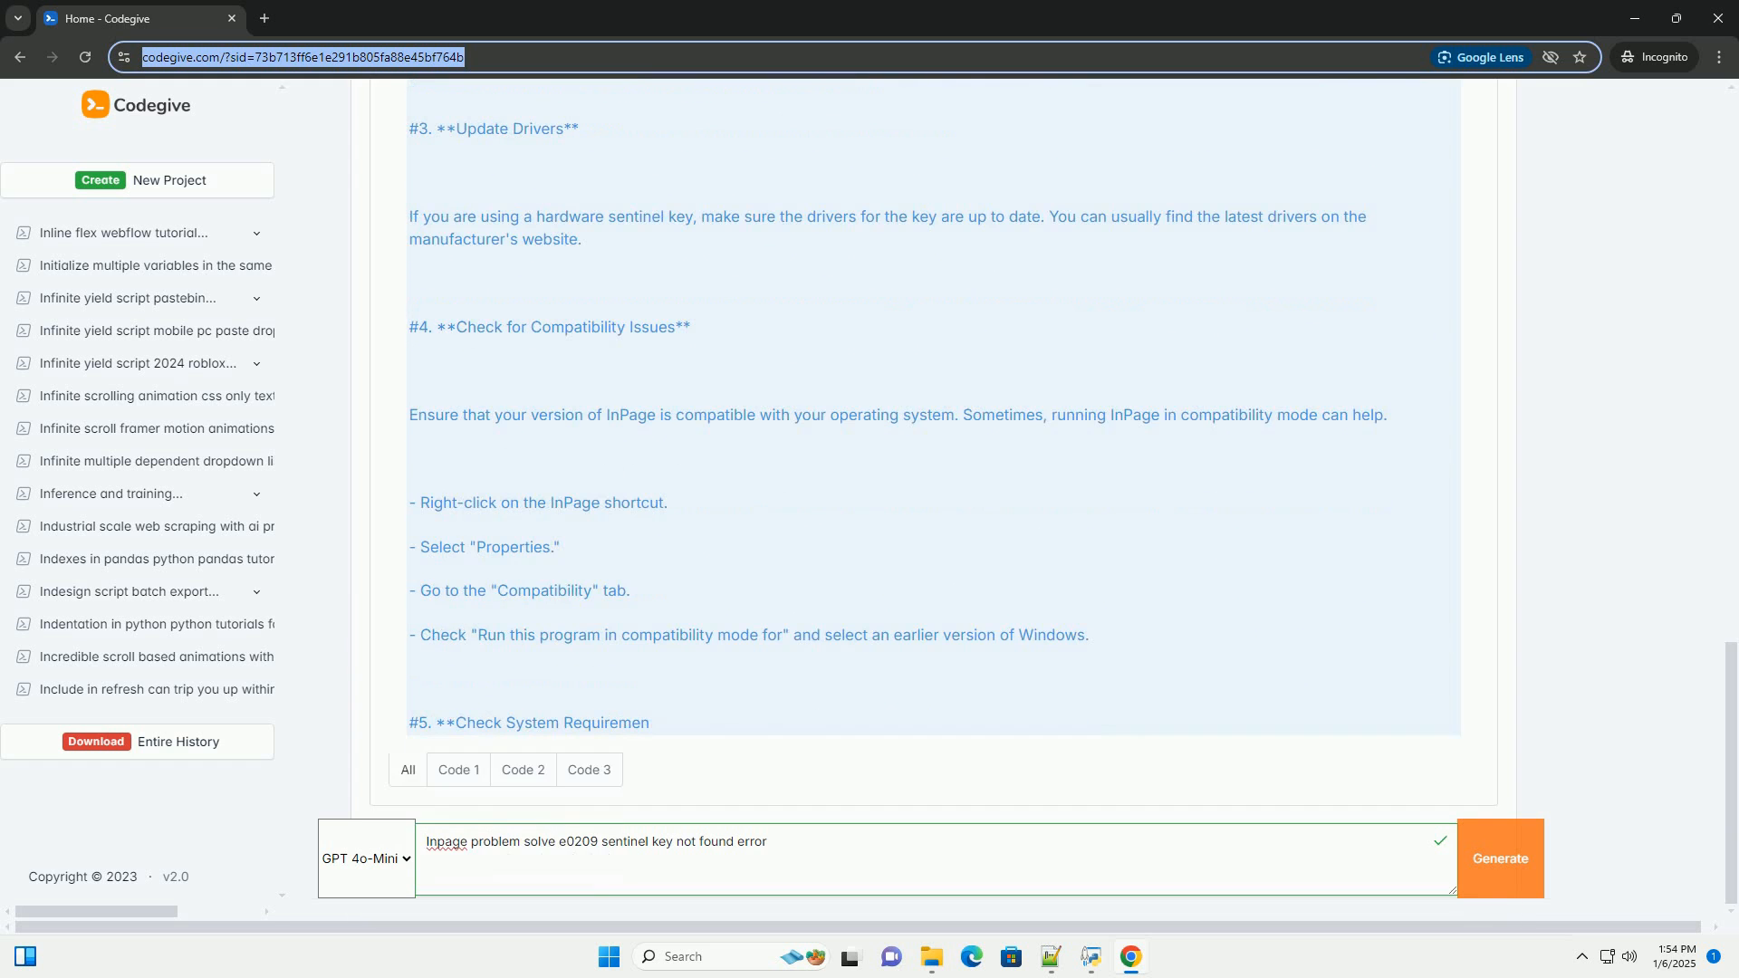
scroll("down", 3)
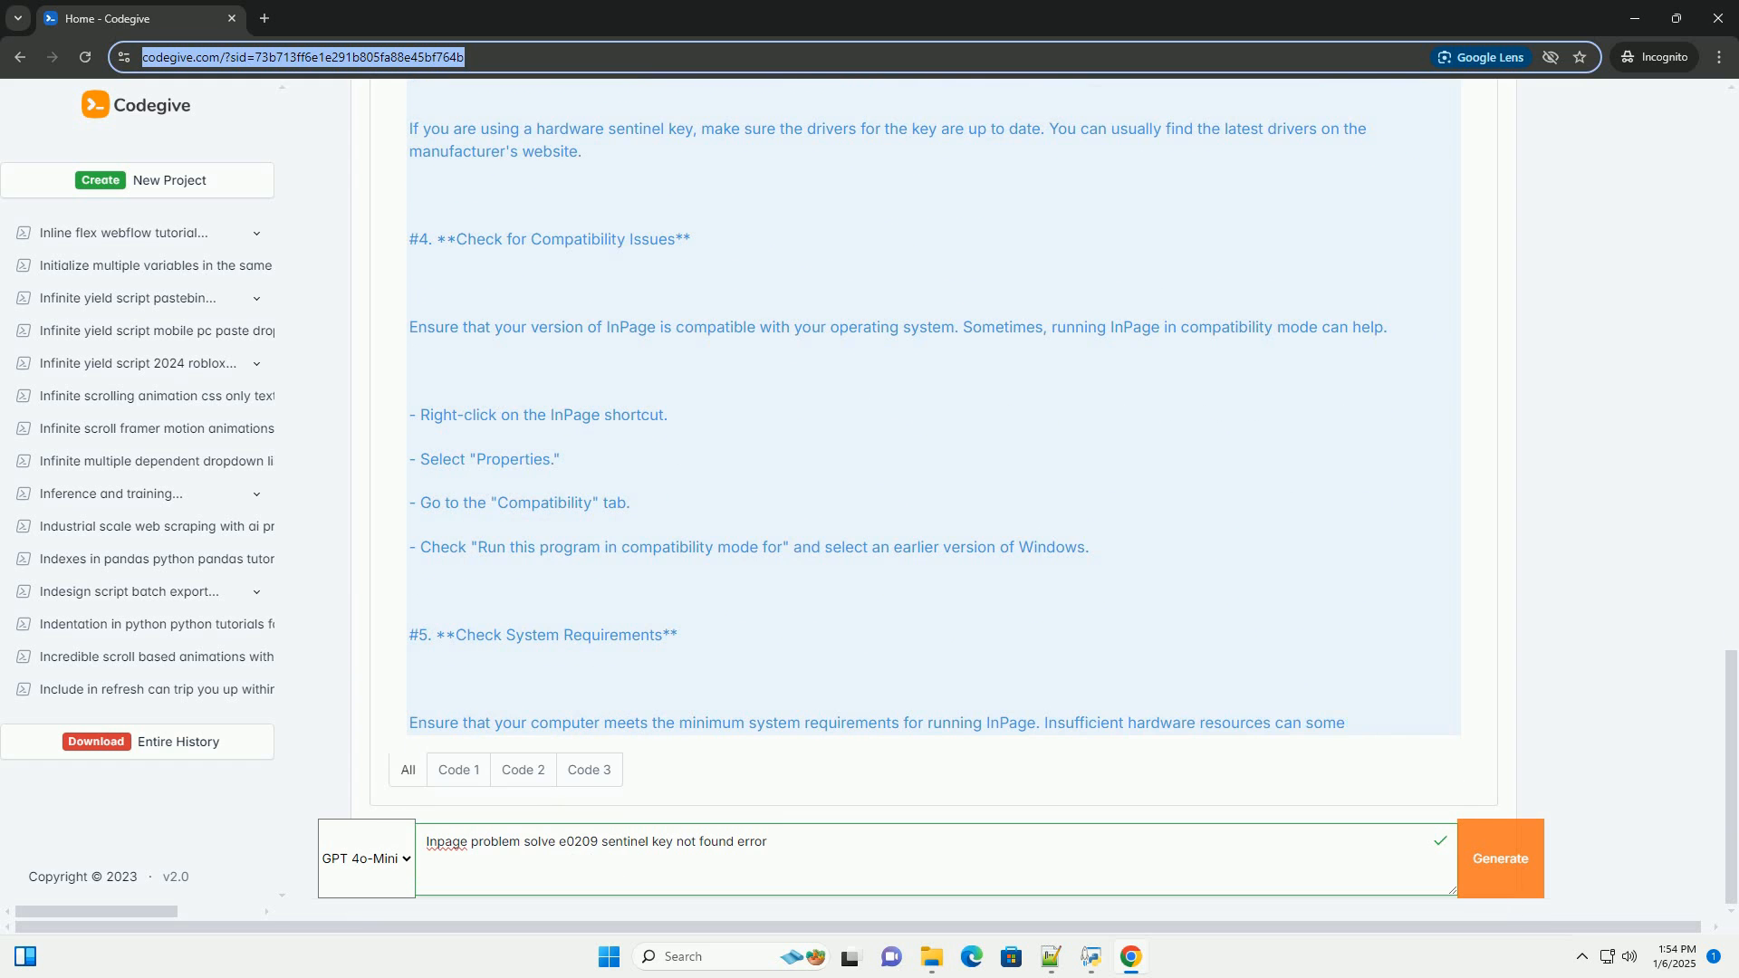
scroll("down", 3)
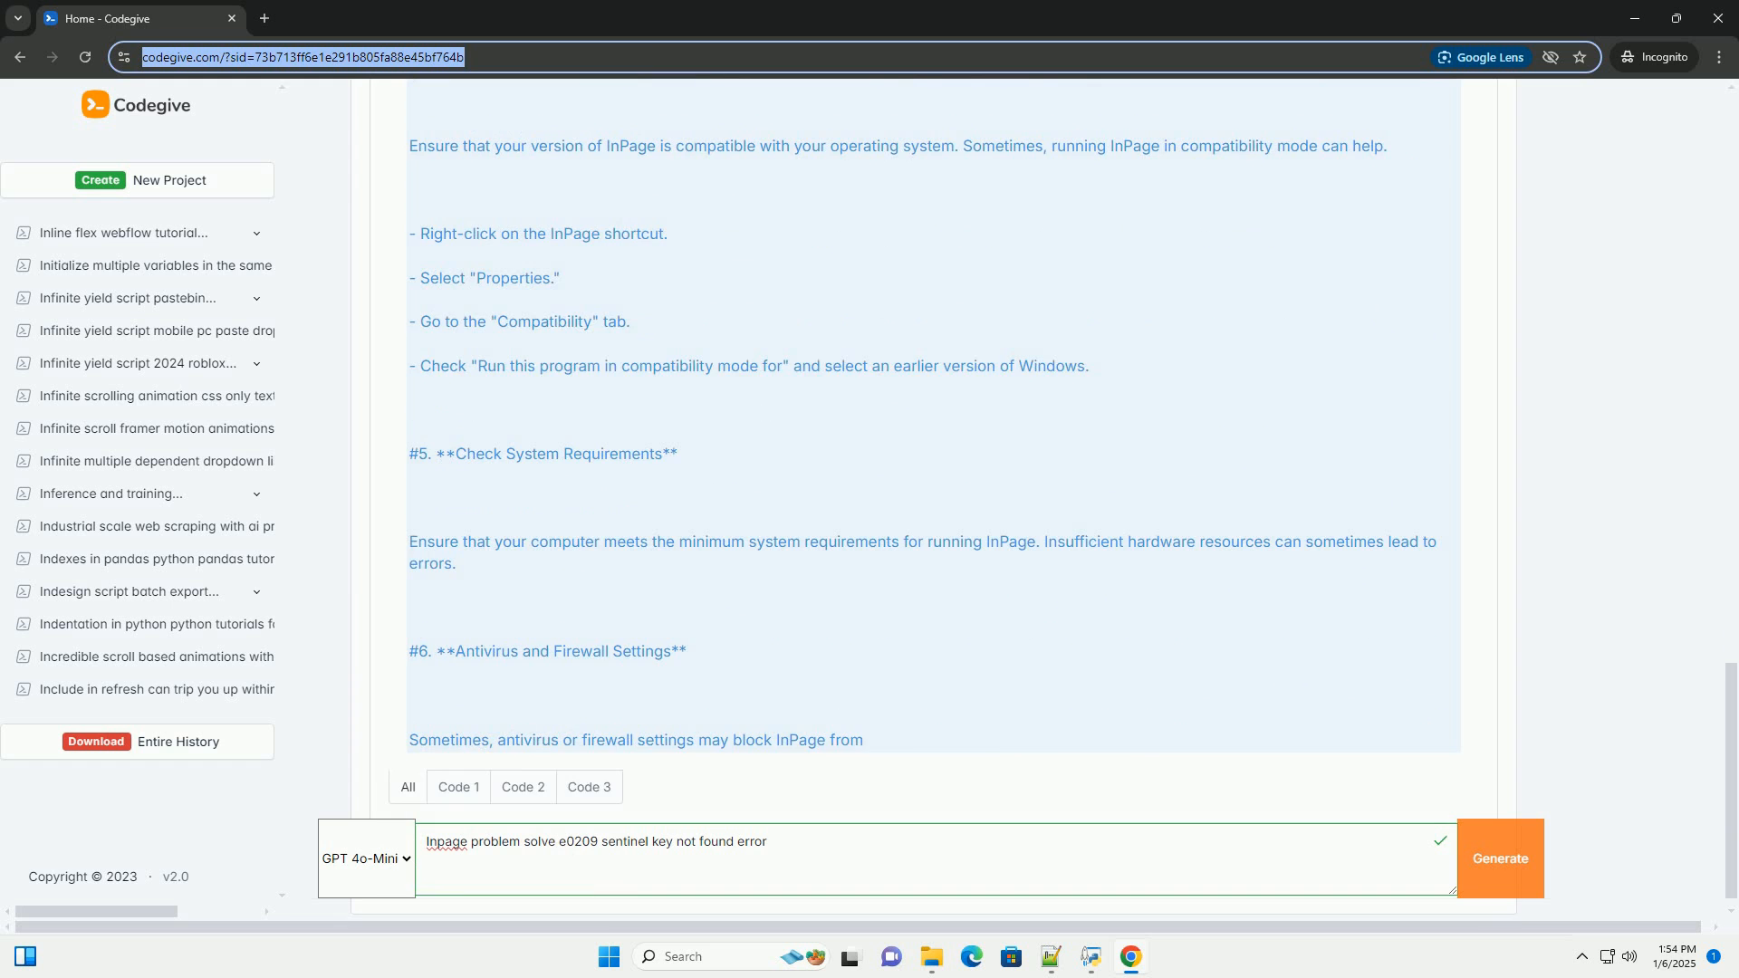
scroll("down", 3)
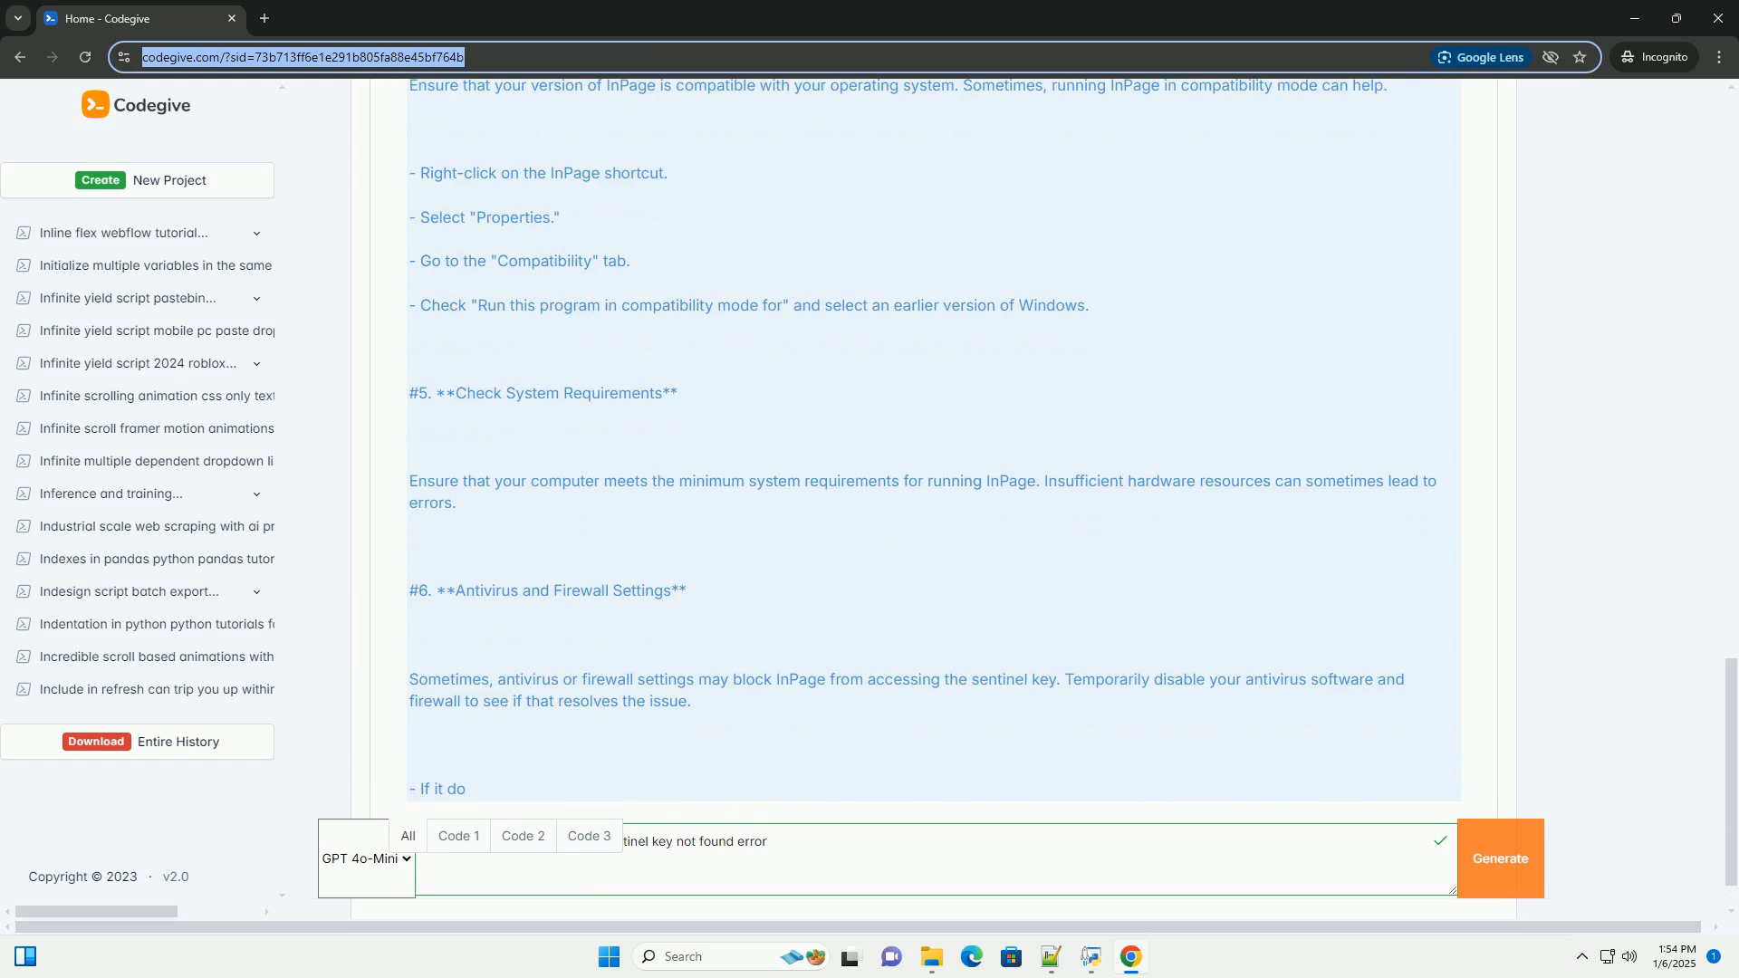
scroll("down", 3)
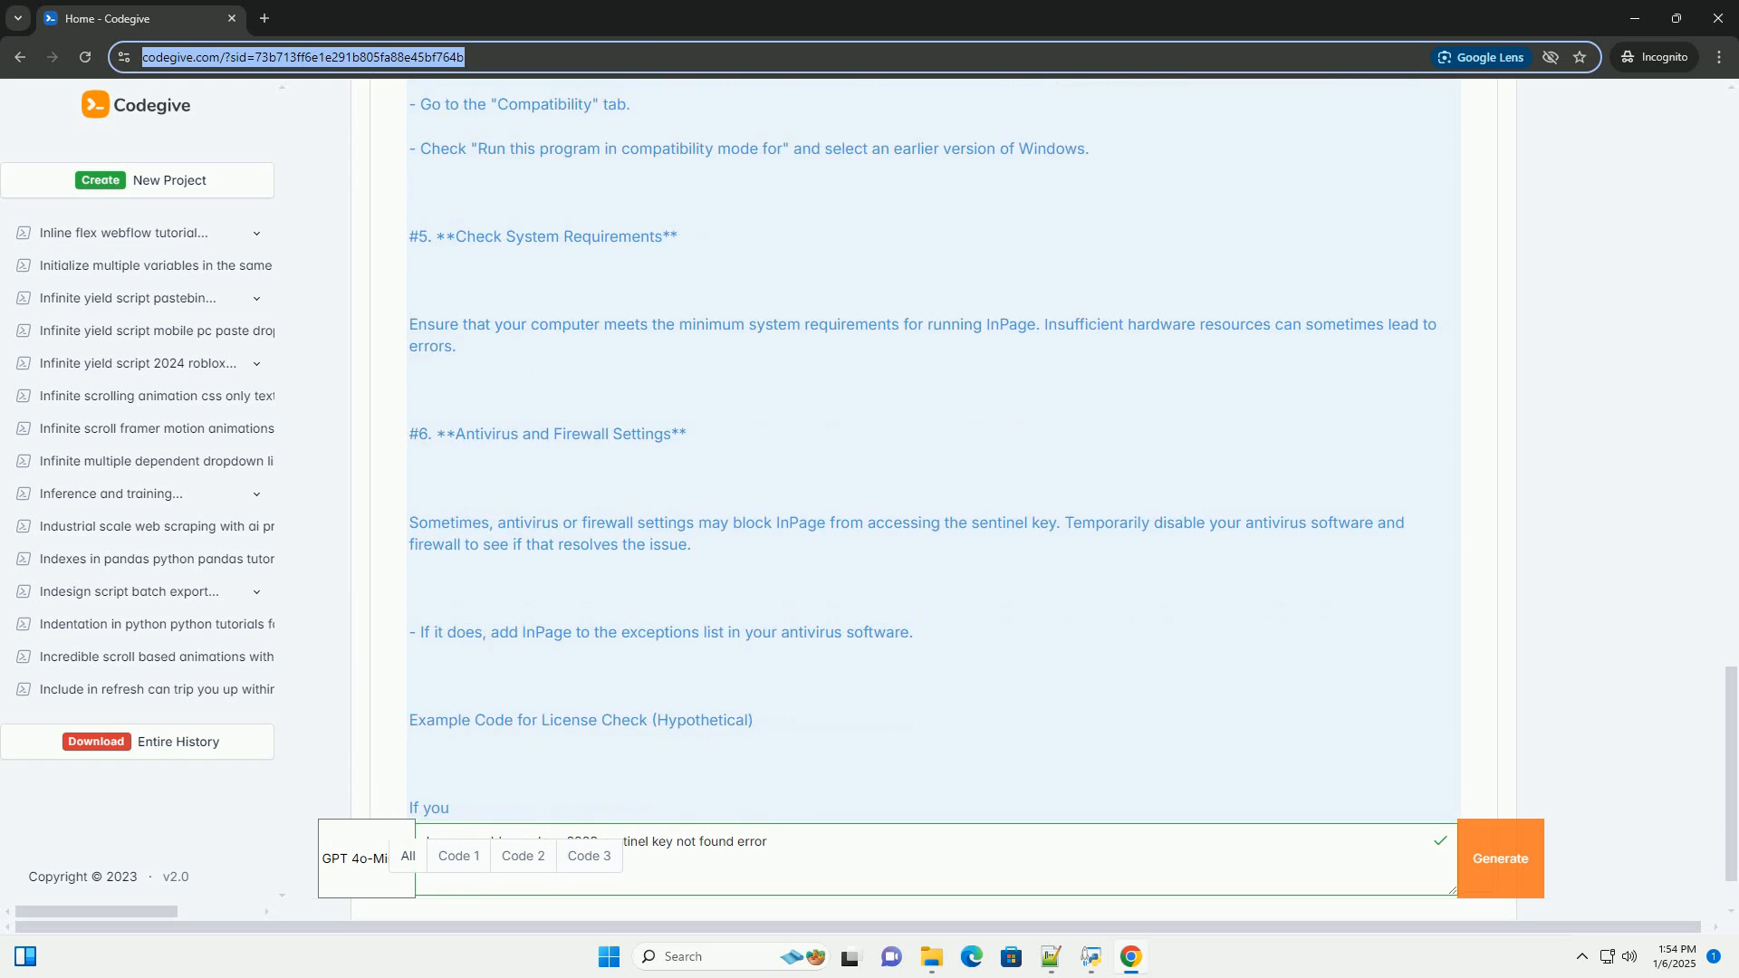
scroll("down", 3)
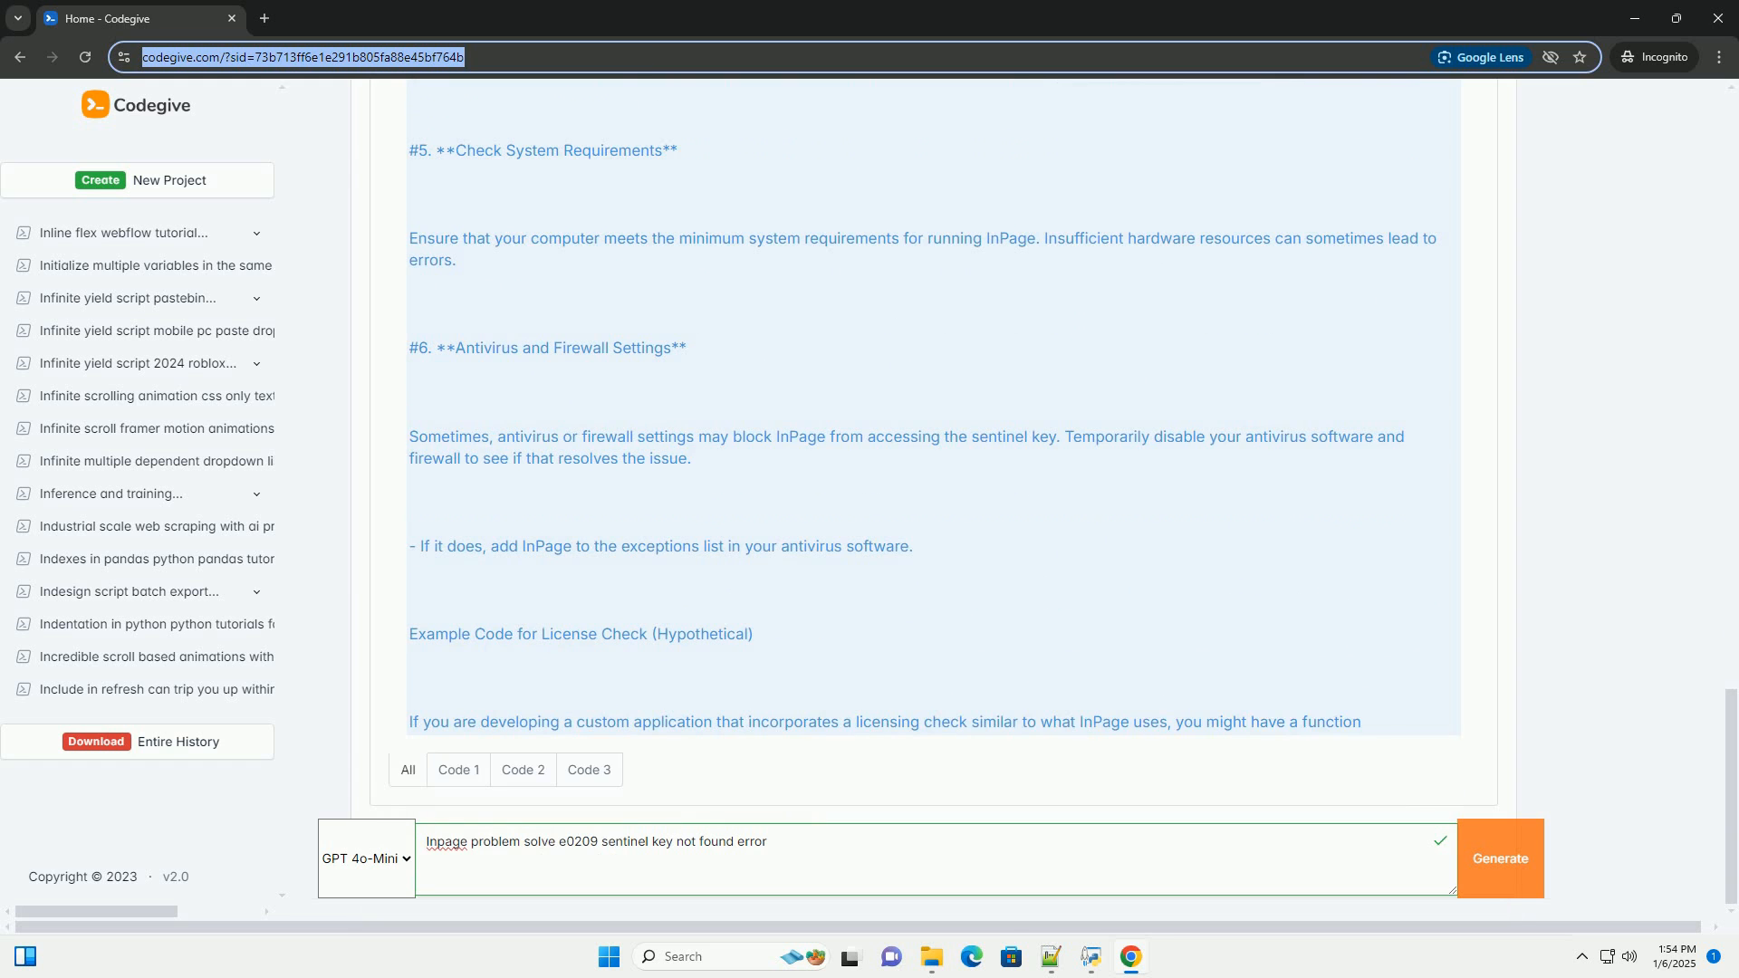
scroll("down", 3)
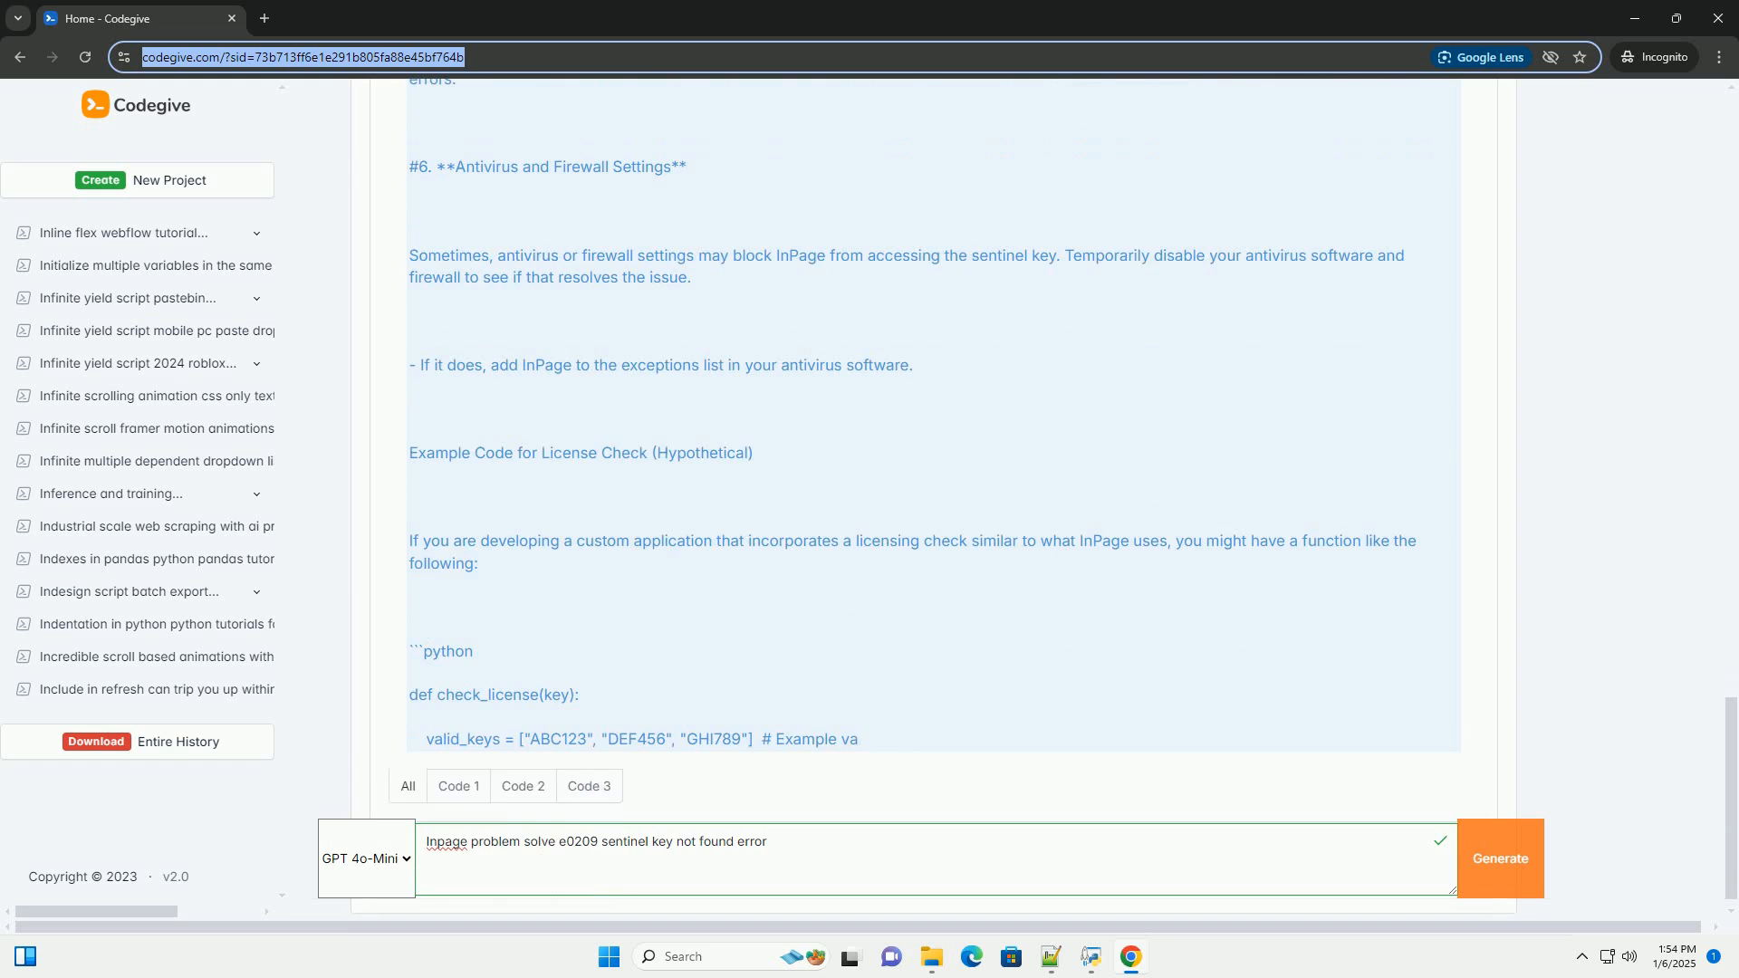
scroll("down", 3)
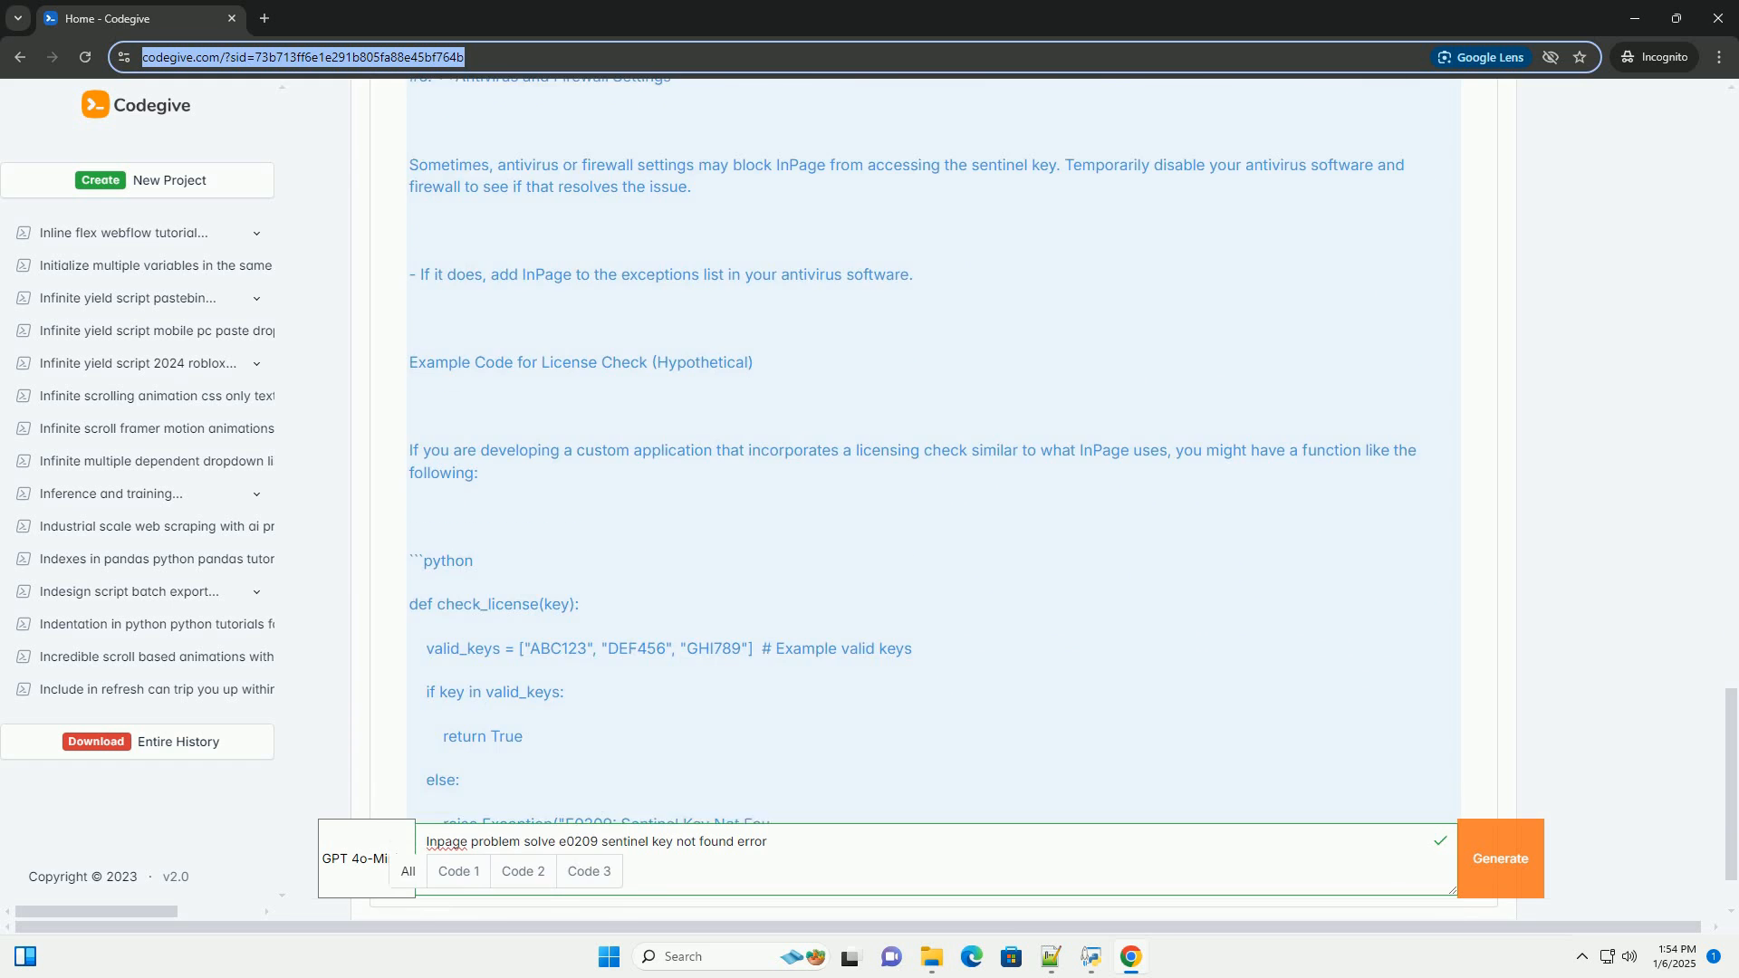
scroll("down", 3)
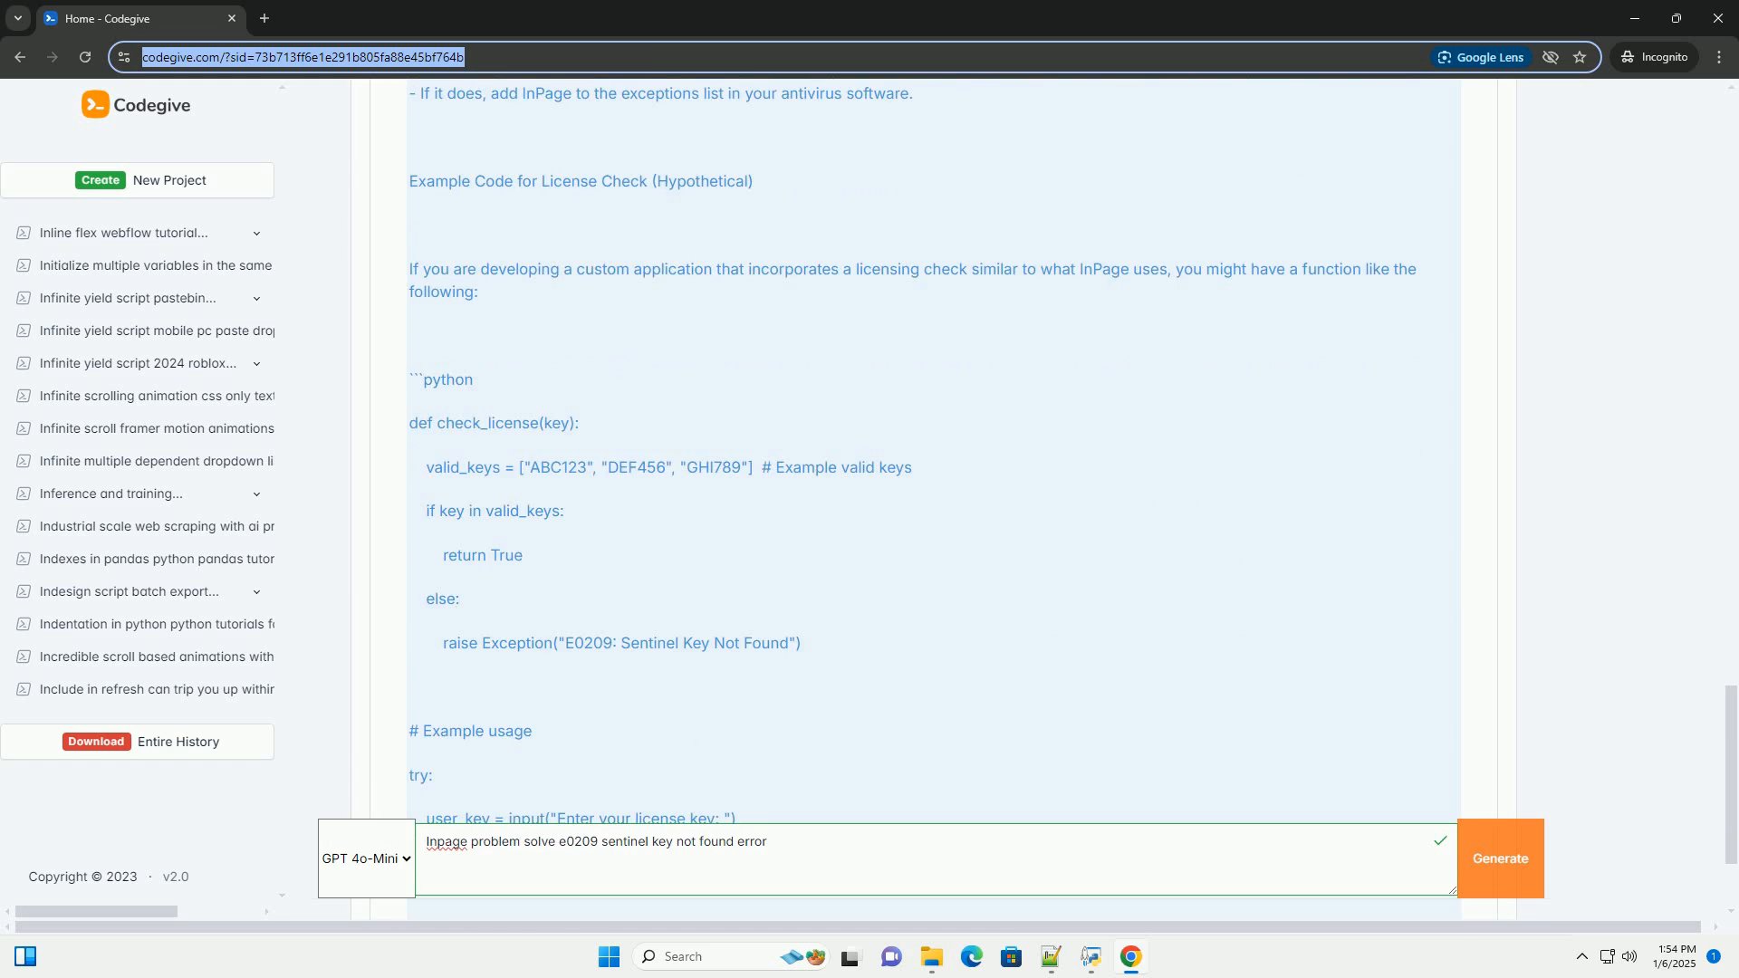
scroll("down", 3)
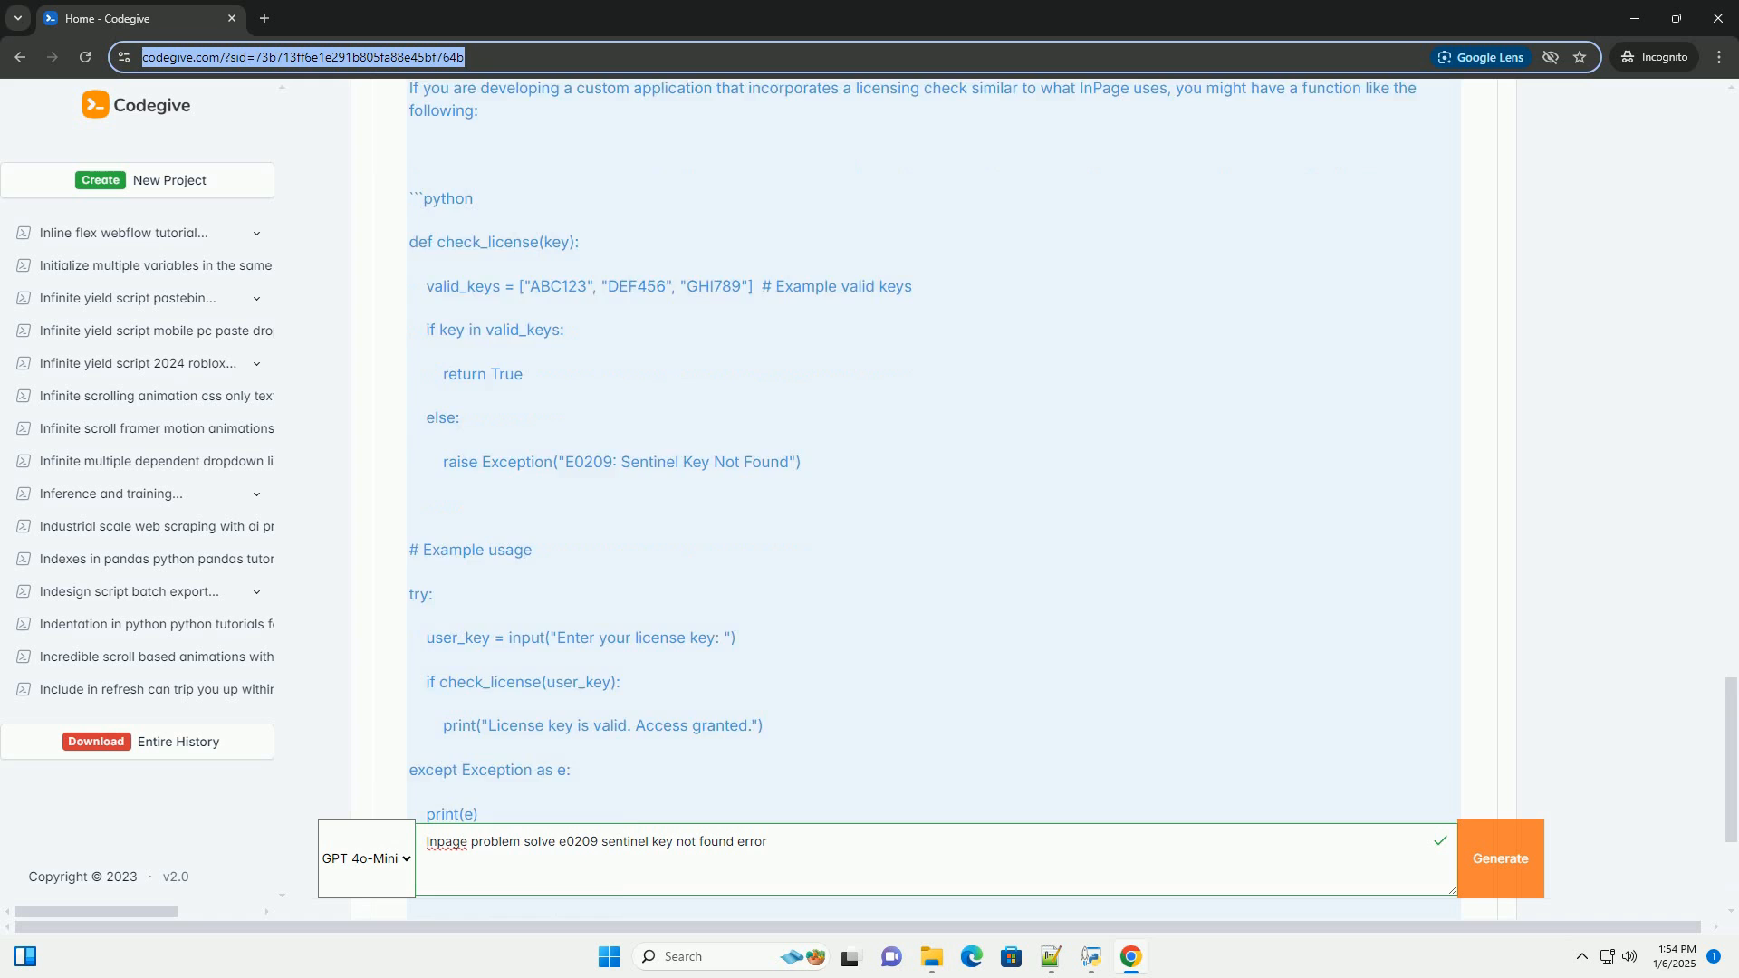
scroll("down", 3)
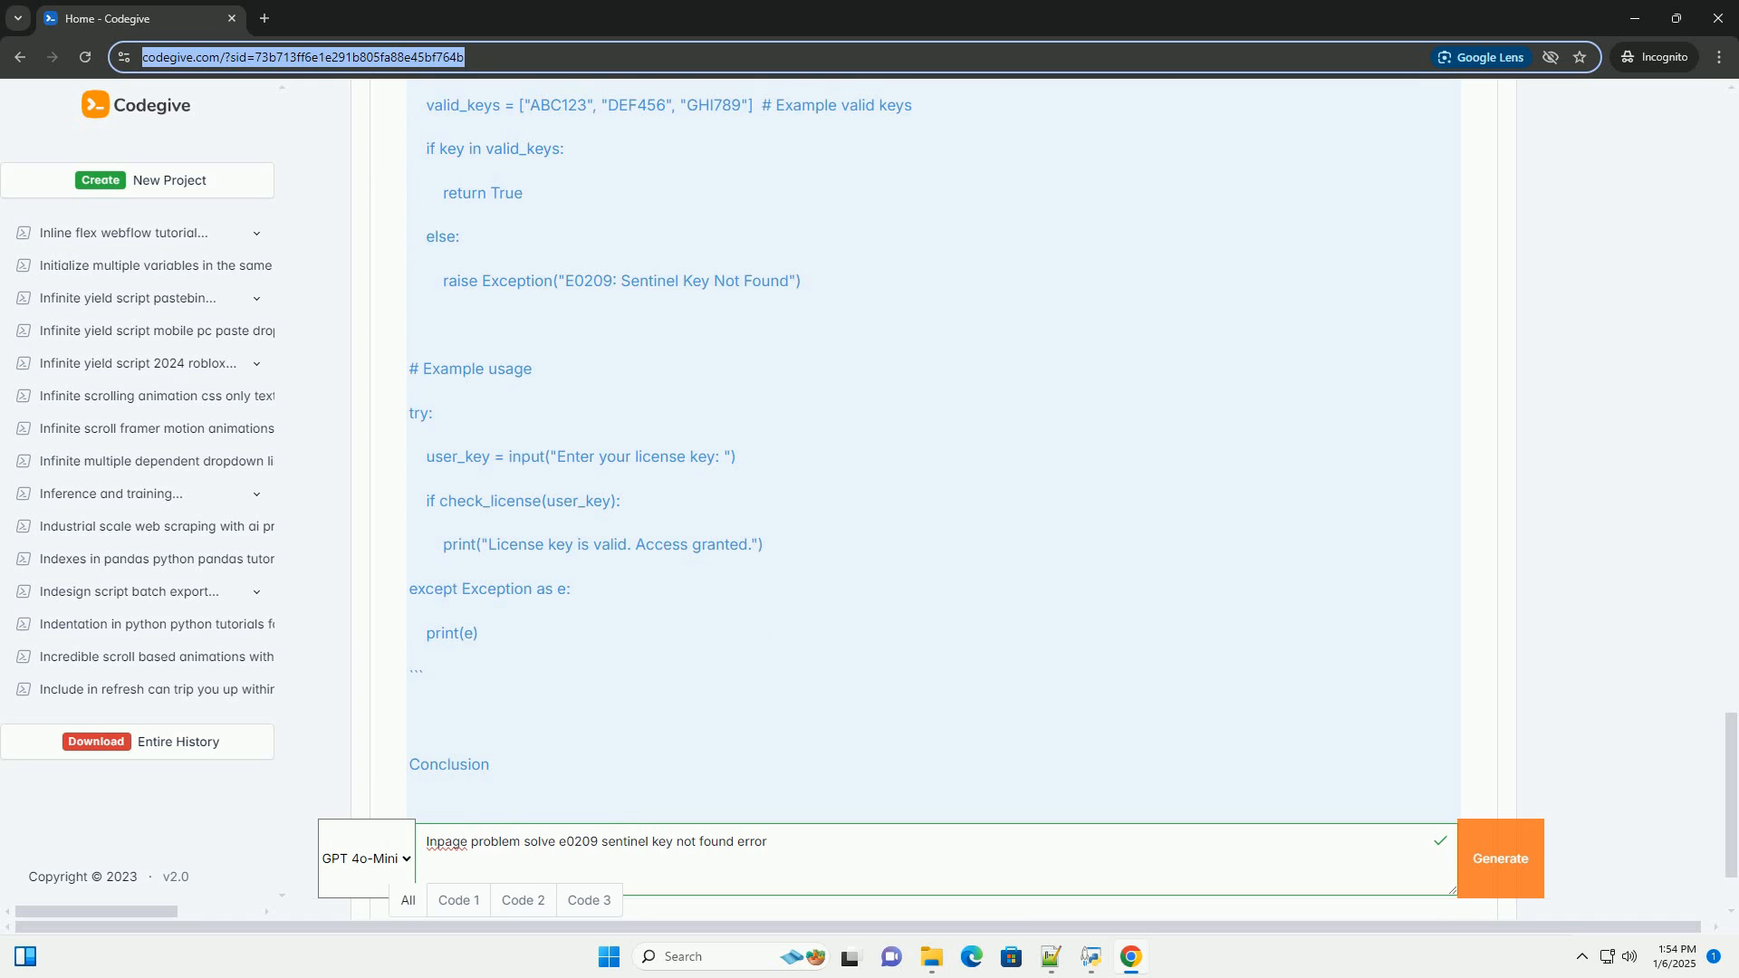
scroll("down", 3)
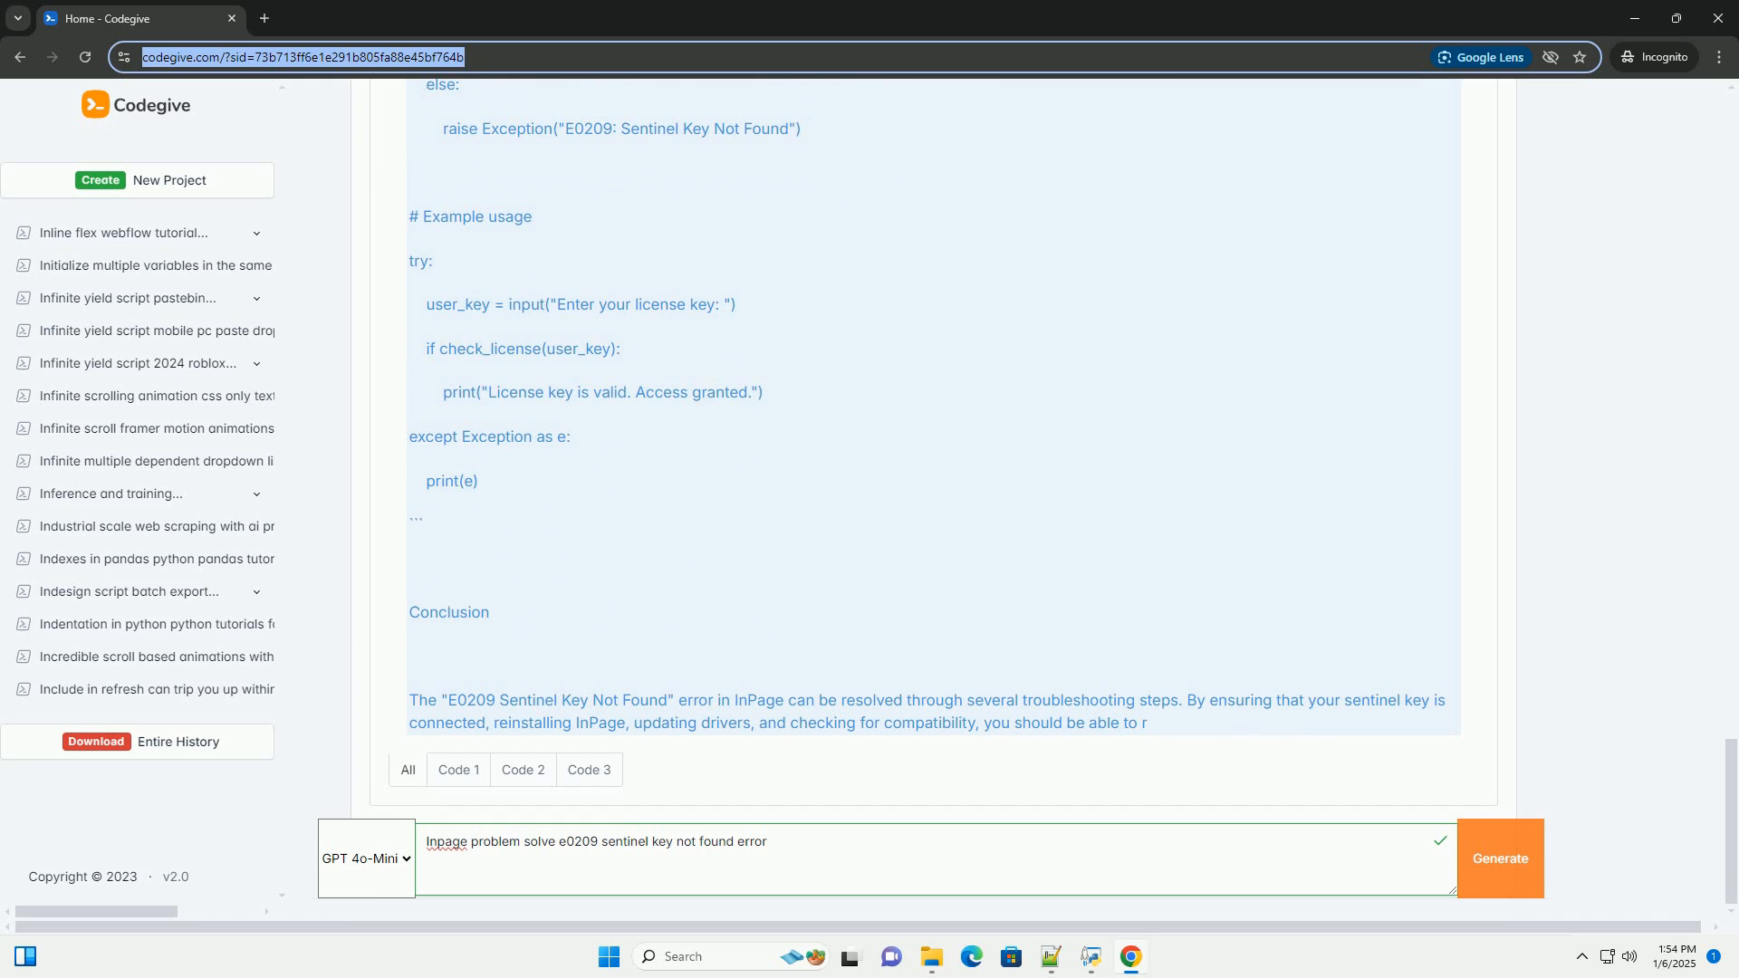